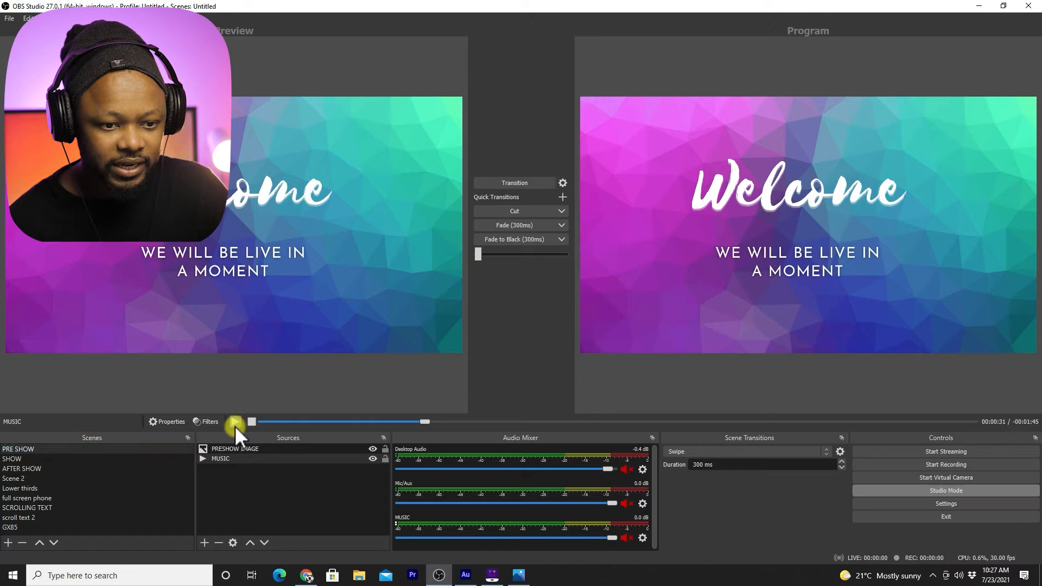
# Step: Select the SHOW scene and name the new media source 'SERVICE LIVE STREAM'
pyautogui.click(236, 422)
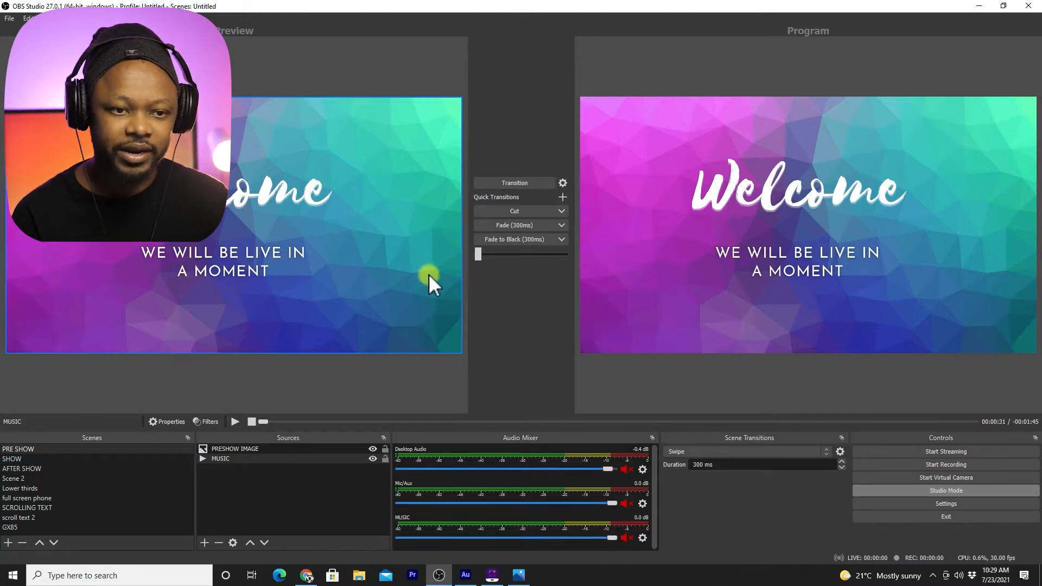
pyautogui.moveTo(242, 296)
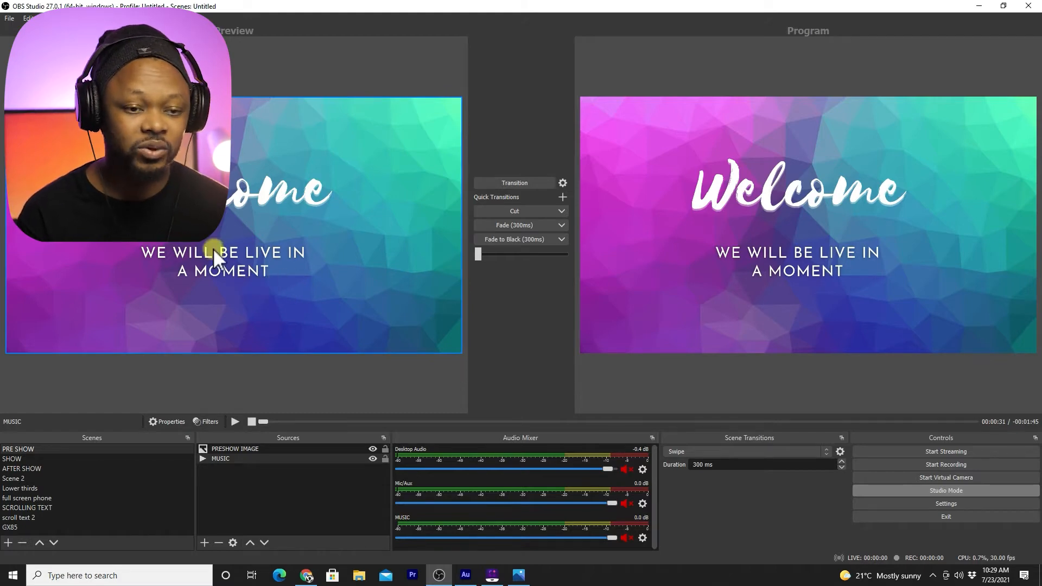
pyautogui.moveTo(103, 371)
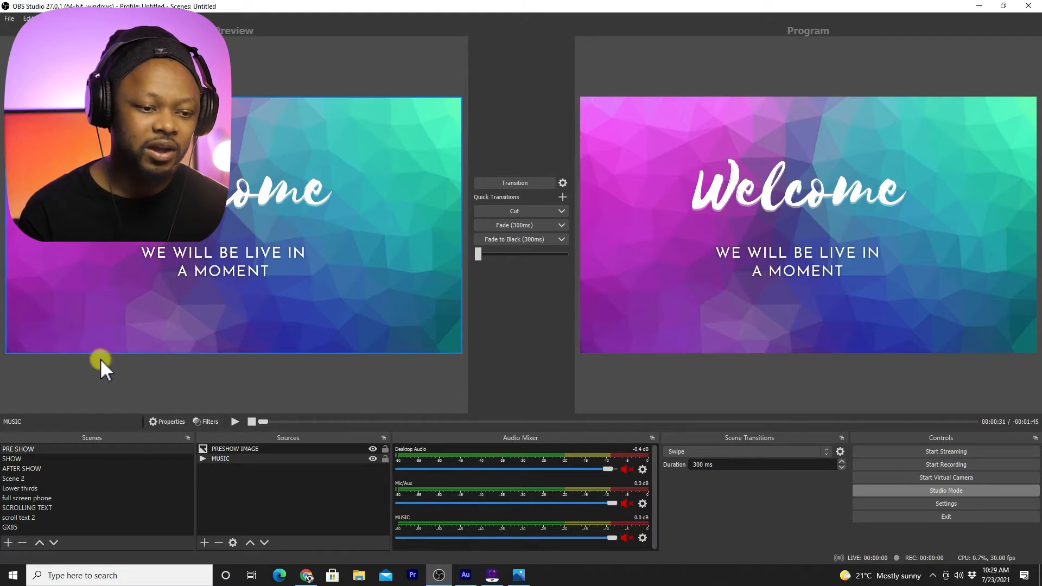
pyautogui.click(12, 459)
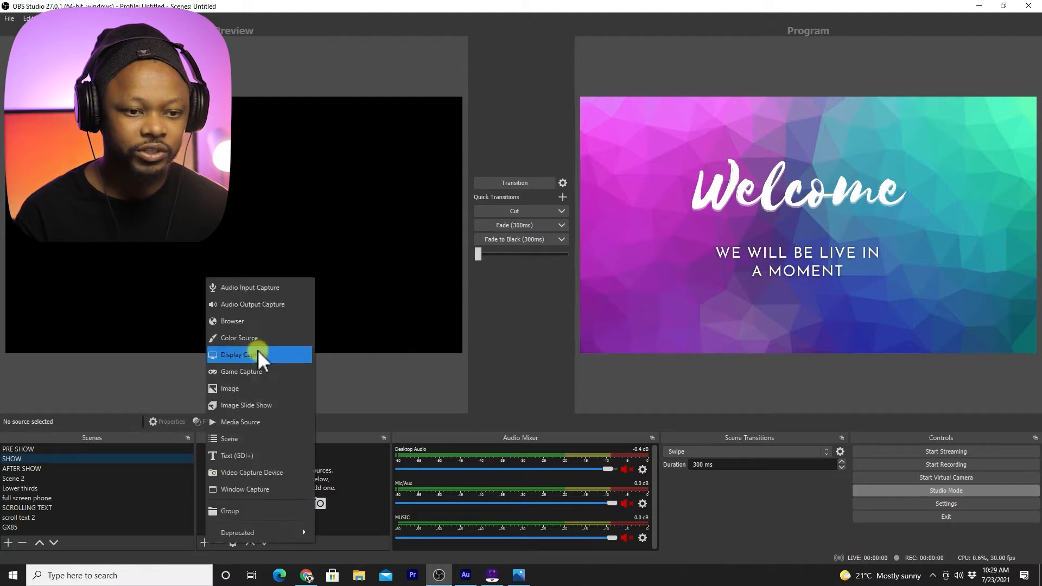
pyautogui.moveTo(269, 380)
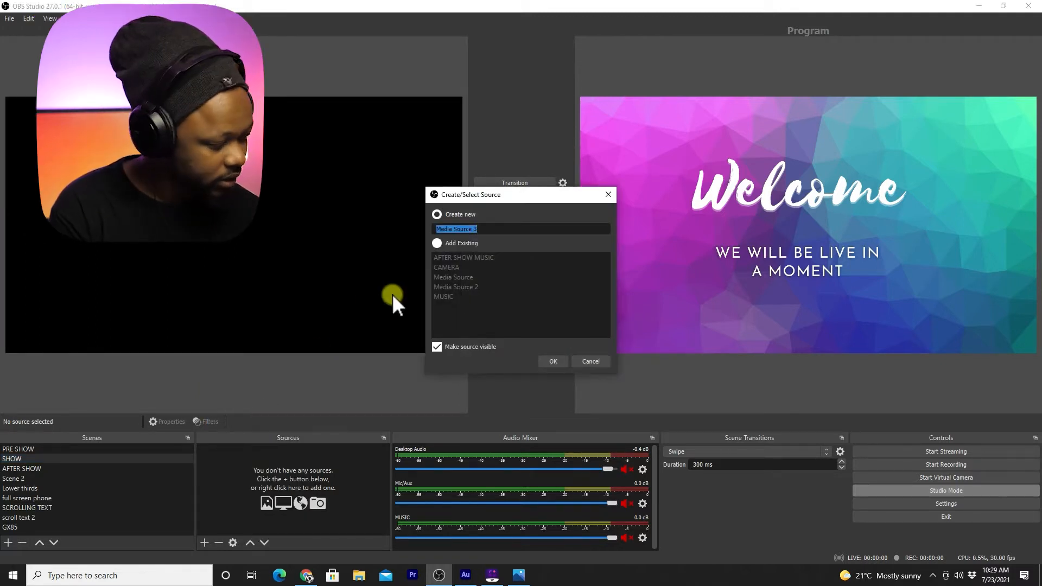
pyautogui.write('SER')
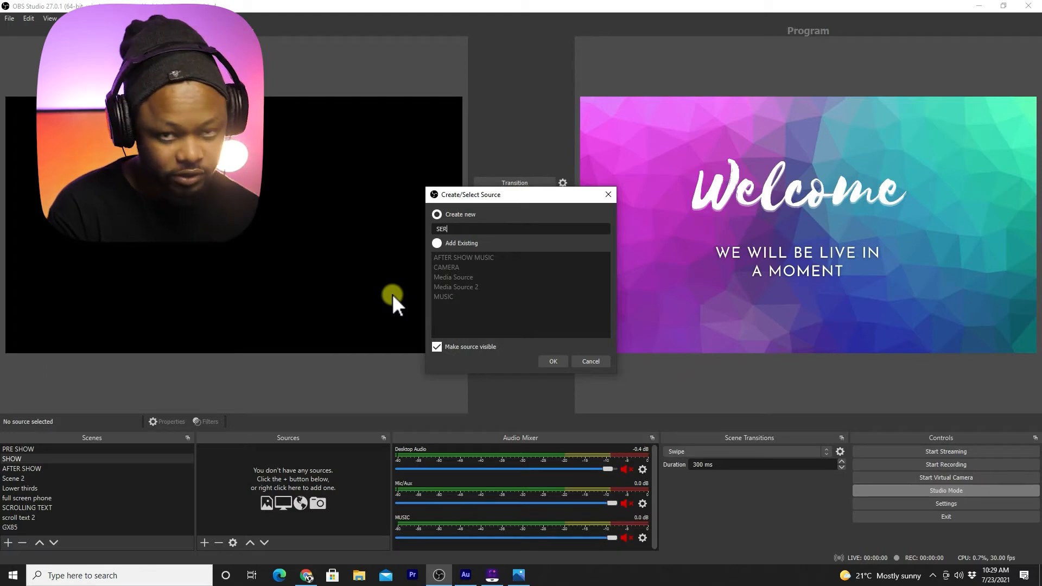
pyautogui.write('VICE LIVE STREAM')
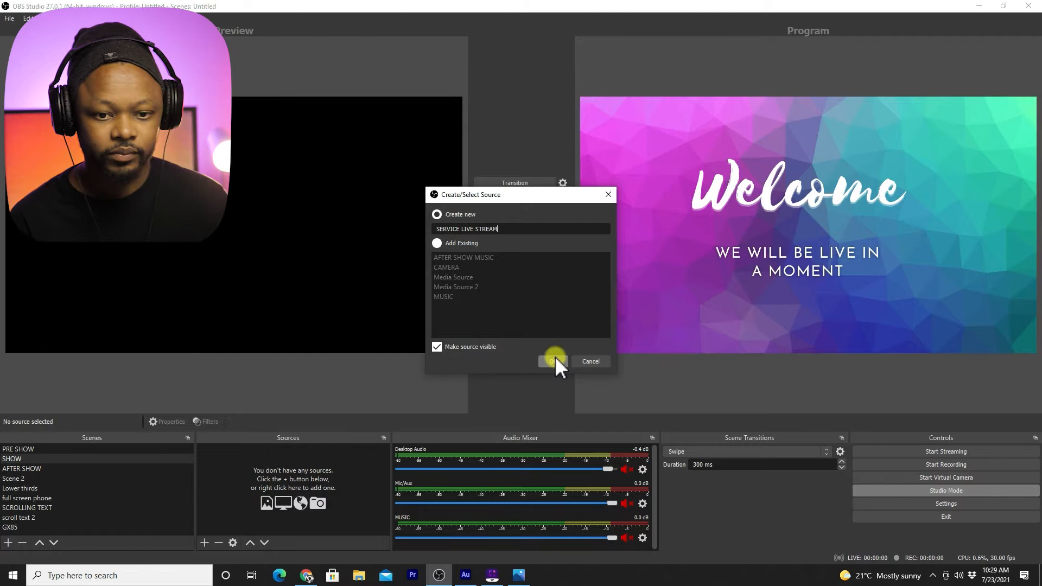
# Step: Create the source, disable looping, and load SUNDAY 13 JUNE 2021 from the FINAL folder
pyautogui.click(550, 361)
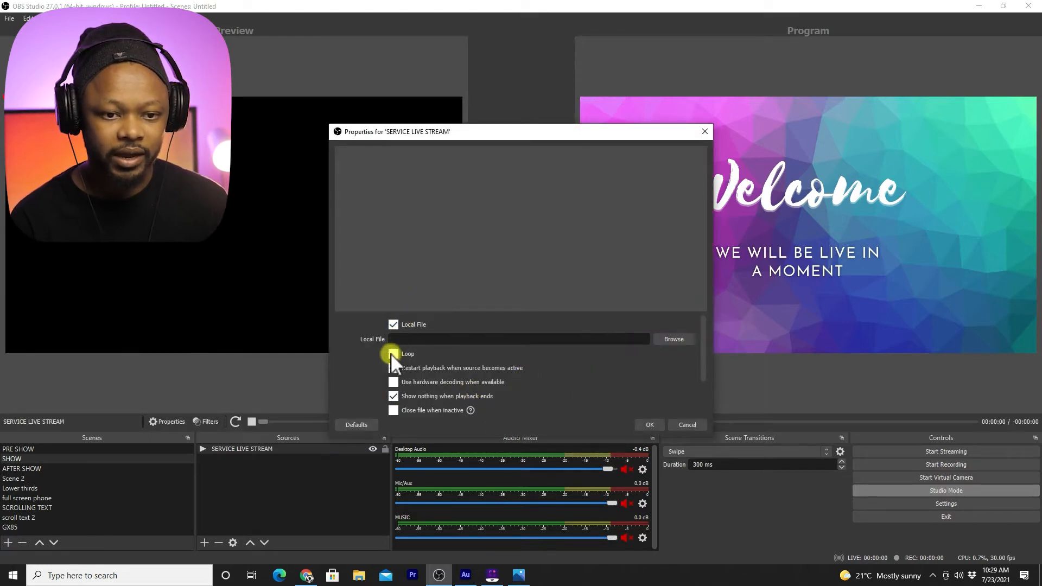
pyautogui.click(393, 368)
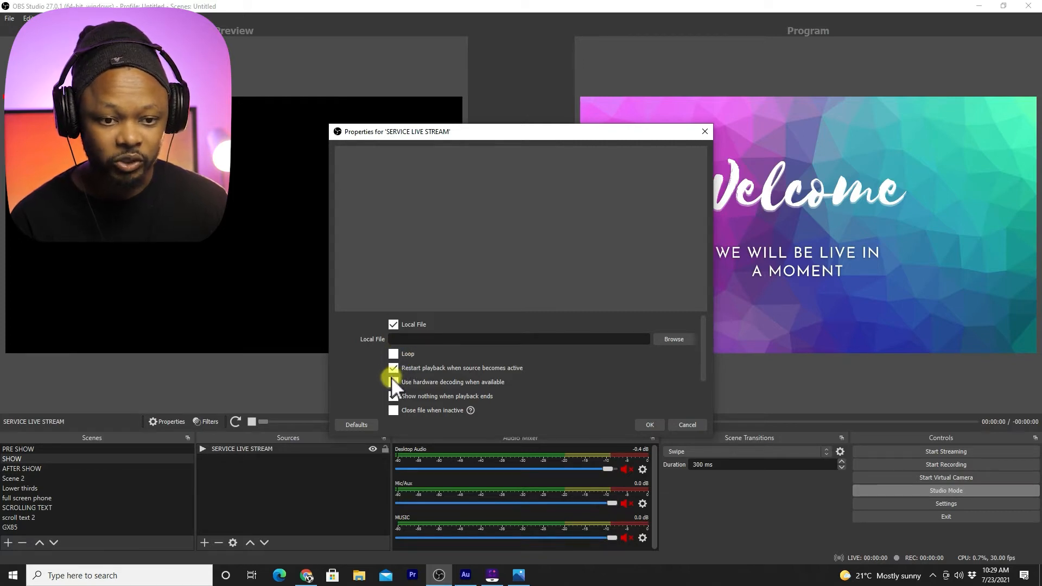
pyautogui.click(394, 396)
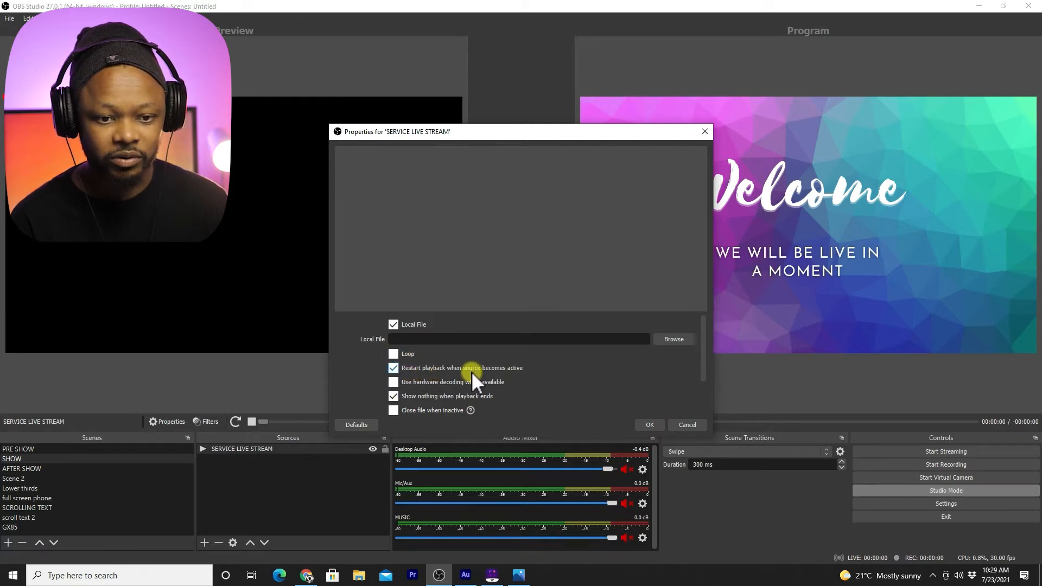
pyautogui.moveTo(515, 385)
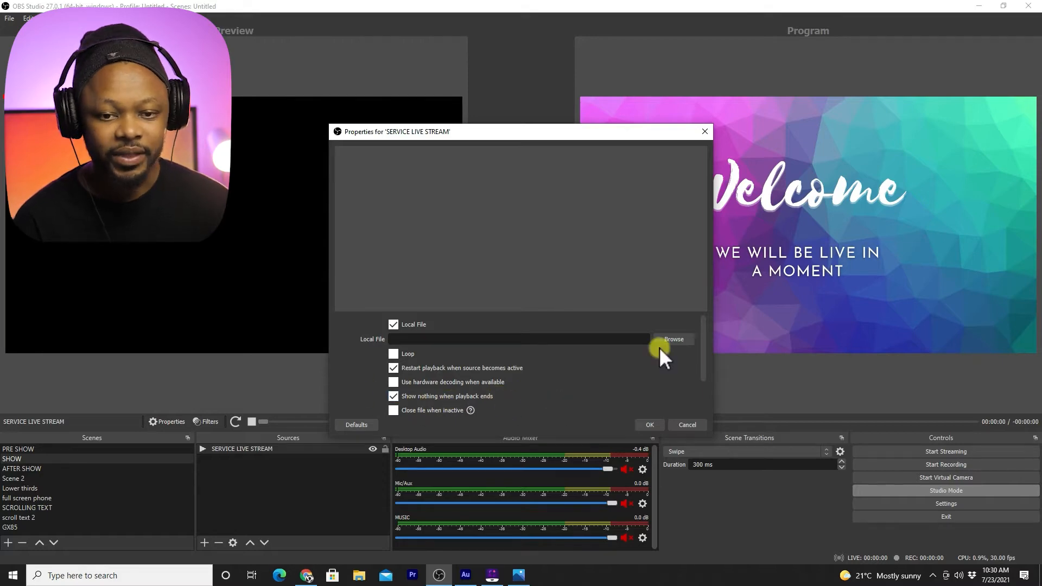
pyautogui.click(673, 339)
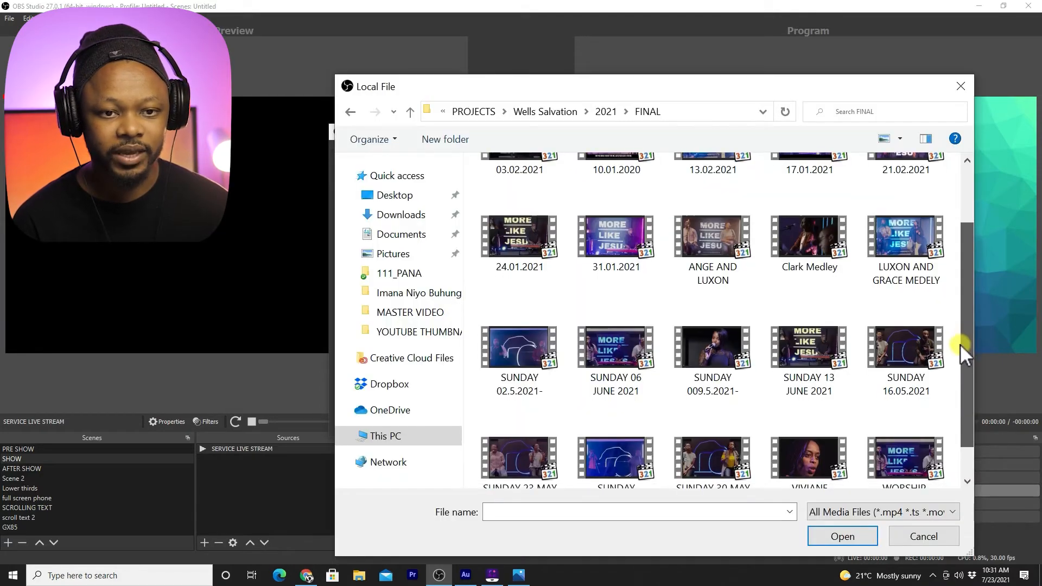
pyautogui.scroll(-3)
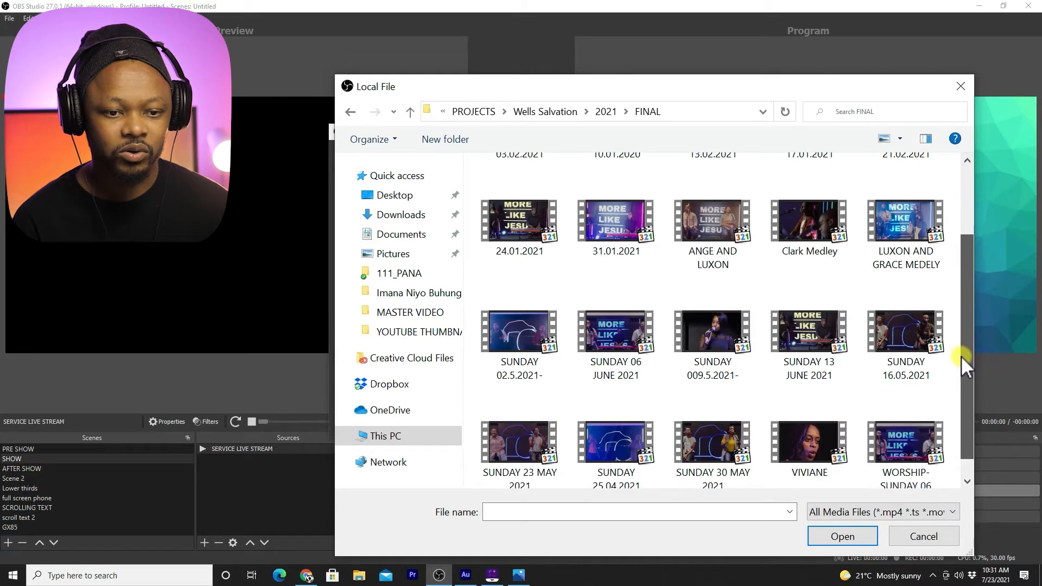
pyautogui.scroll(-3)
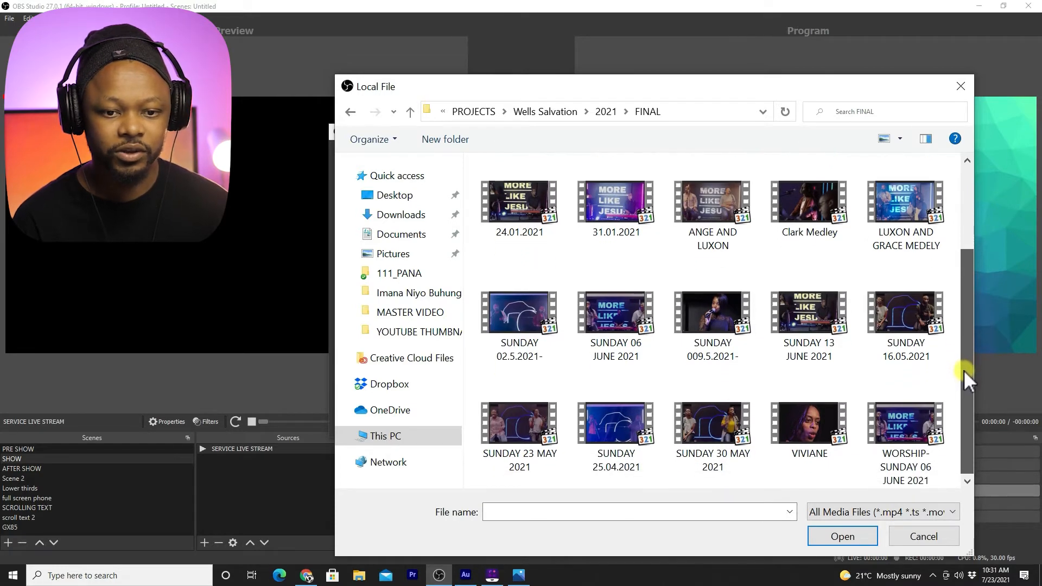
pyautogui.click(808, 315)
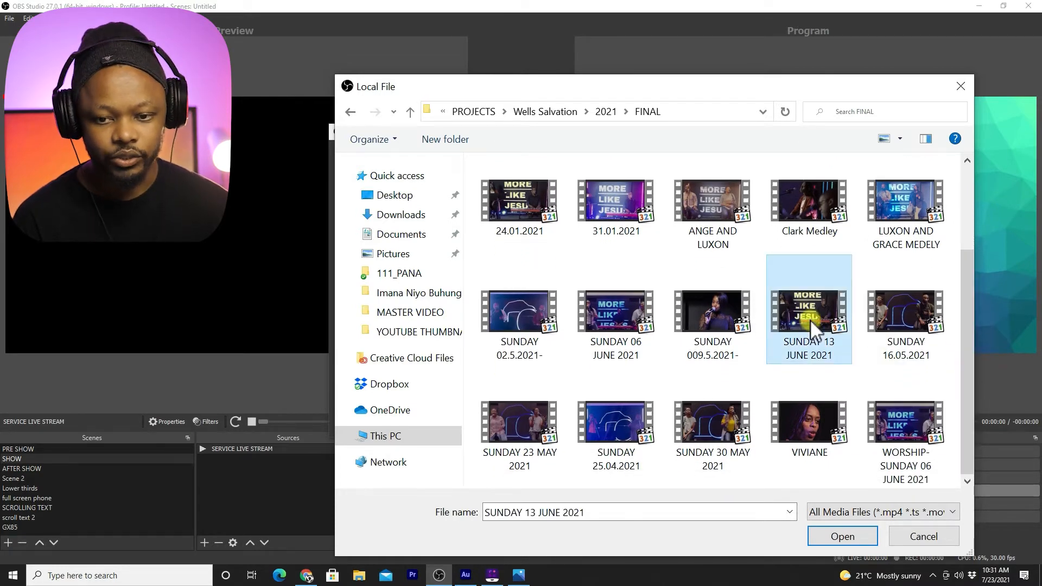
pyautogui.click(841, 536)
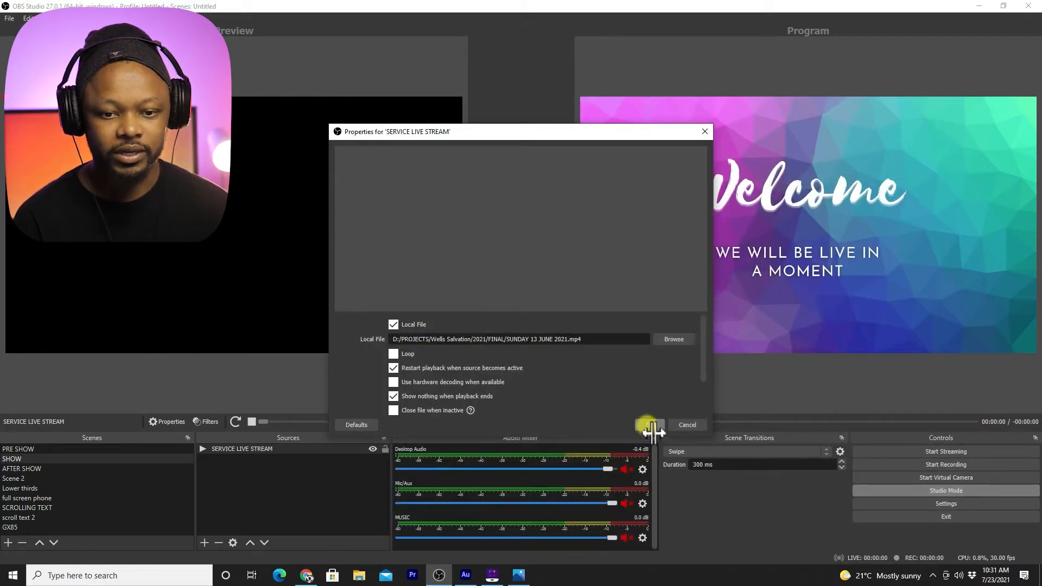
# Step: Save the source, select PRE SHOW, review the YouTube - RTMPS stream settings, then go to YouTube Studio
pyautogui.click(648, 425)
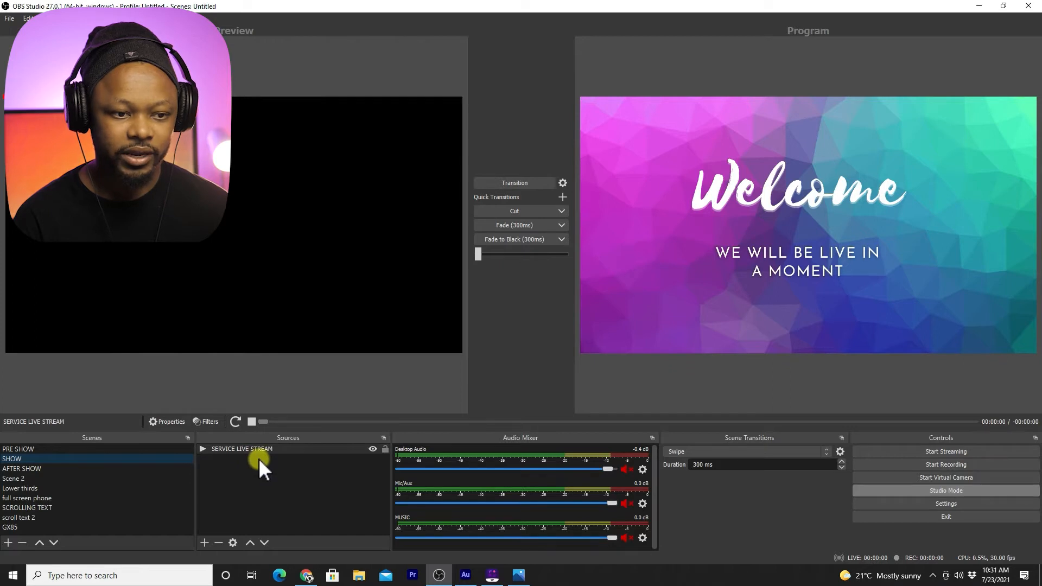
pyautogui.moveTo(579, 411)
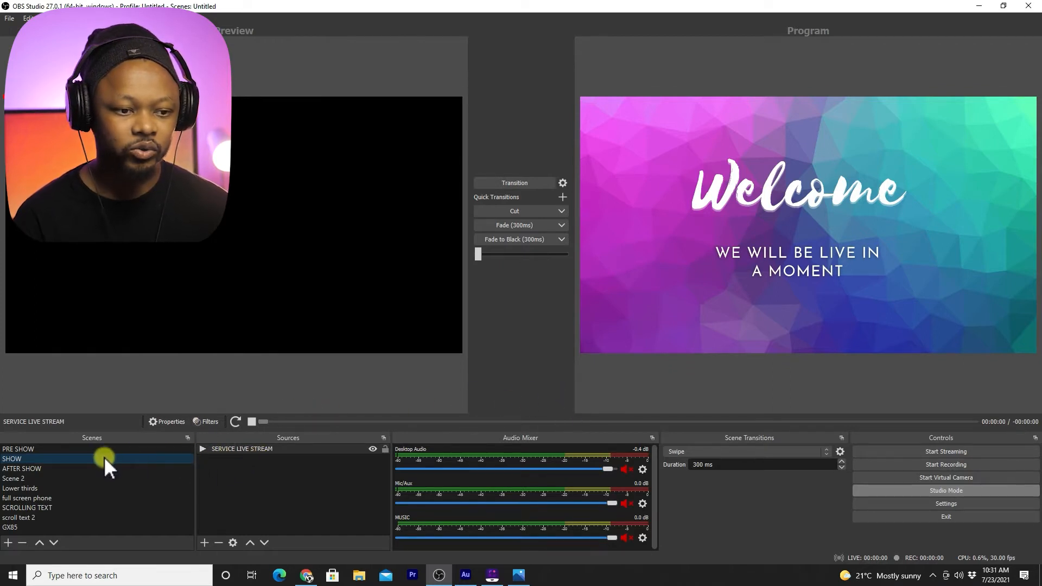
pyautogui.click(11, 459)
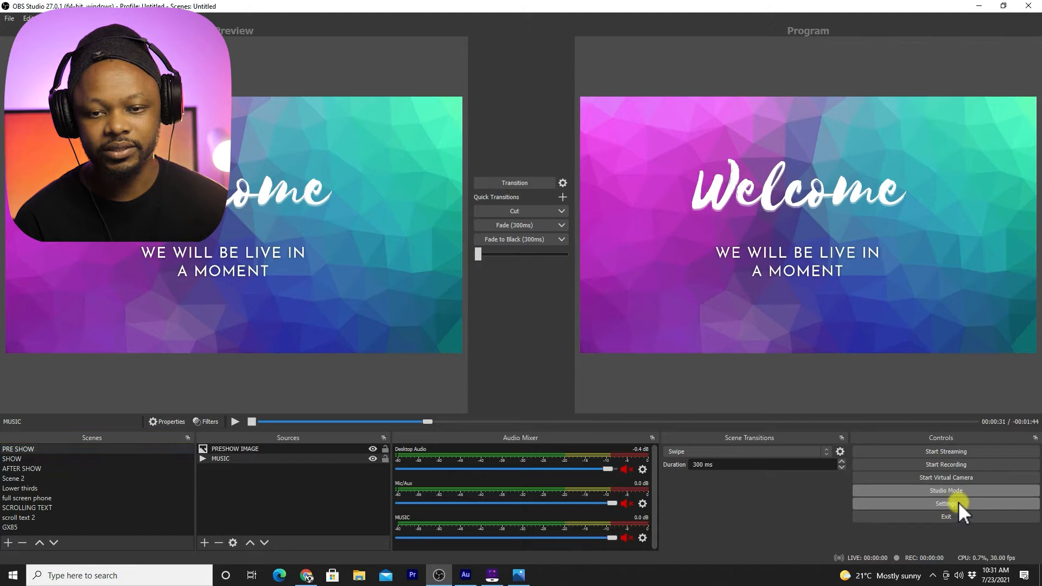
pyautogui.click(945, 503)
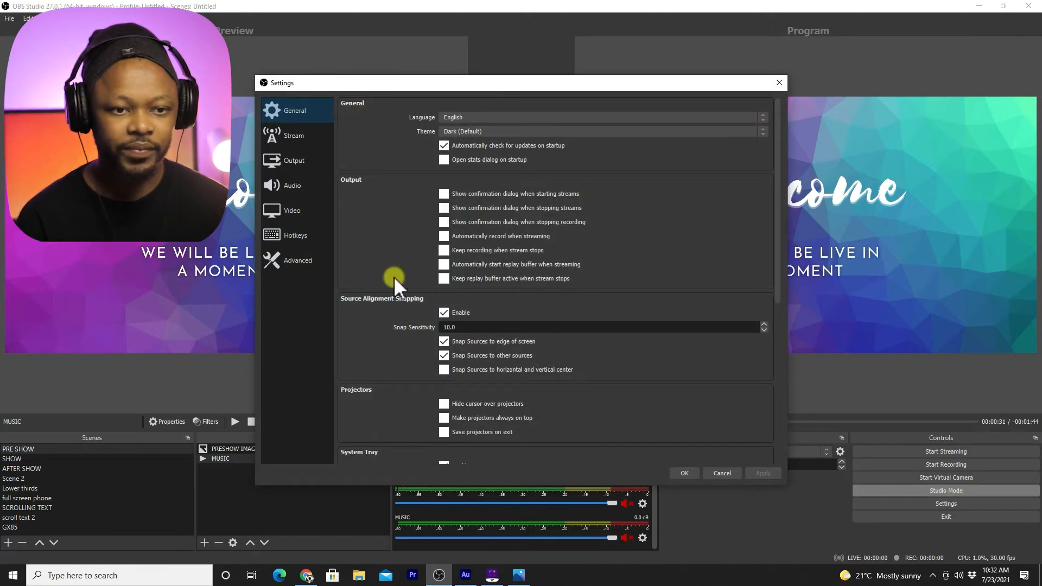
pyautogui.click(293, 136)
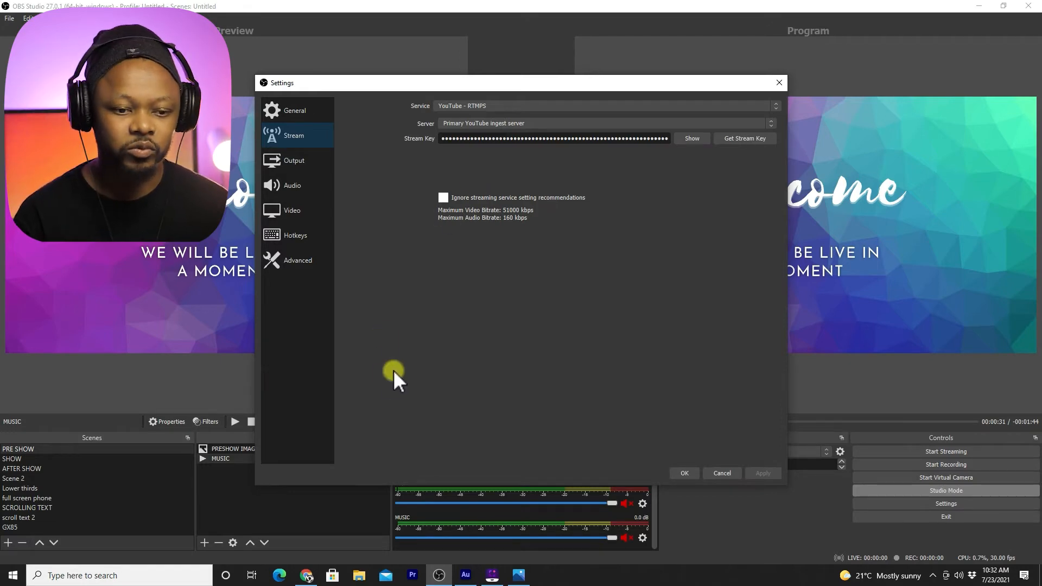
pyautogui.click(278, 575)
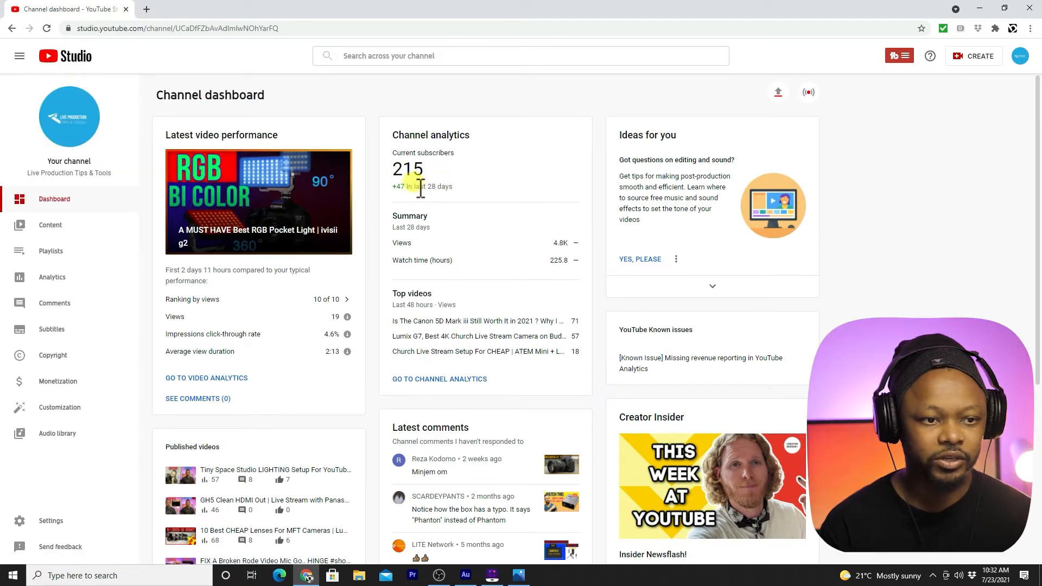
pyautogui.moveTo(959, 55)
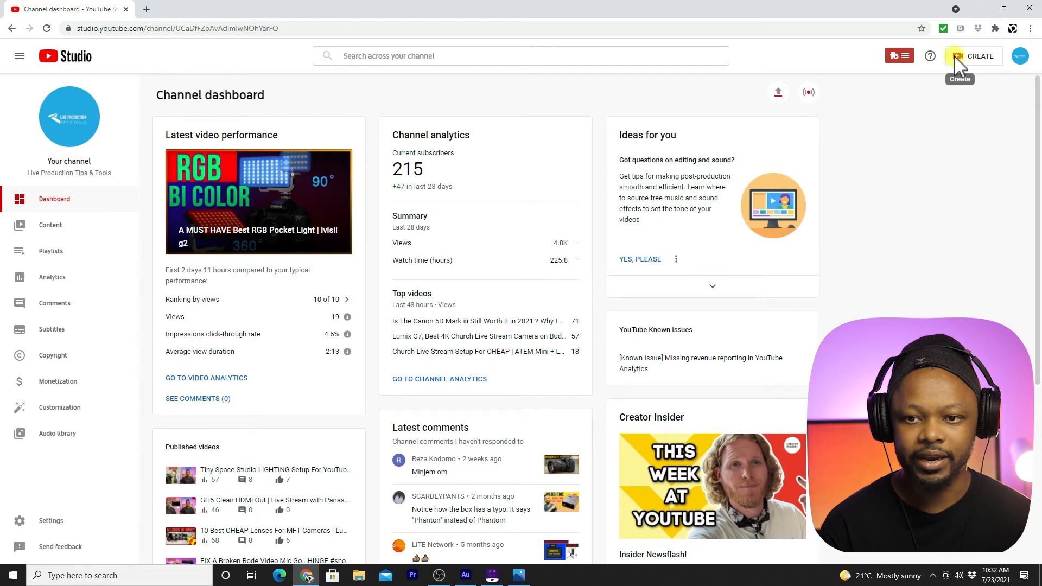
# Step: Open YouTube Studio's Go Live area and switch to the encoder Stream page
pyautogui.click(977, 56)
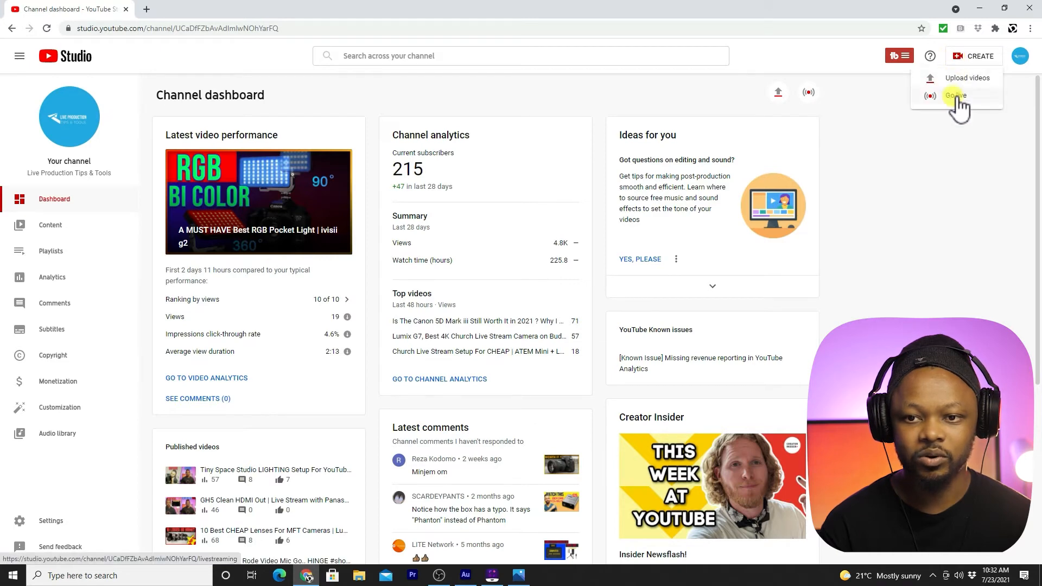
pyautogui.click(955, 96)
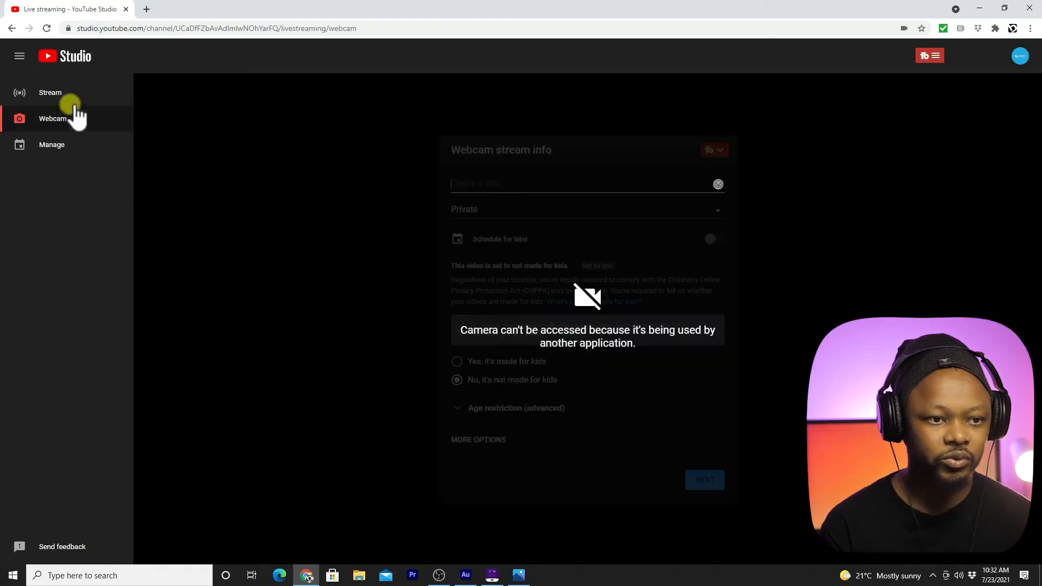
pyautogui.click(50, 92)
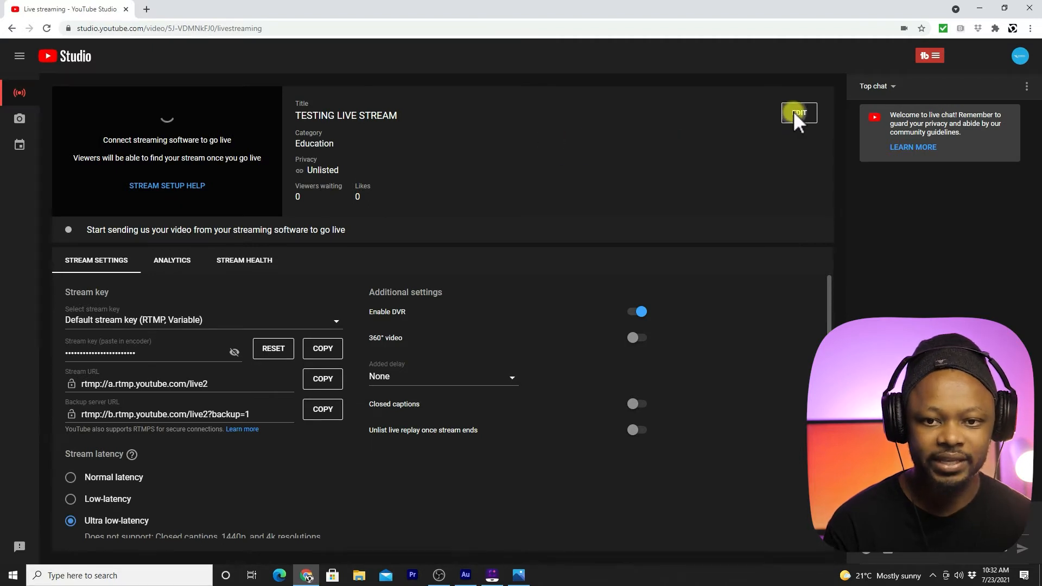
# Step: Retitle the stream 'church live stream (Rebroadcast)' and delete the description's test line
pyautogui.click(799, 113)
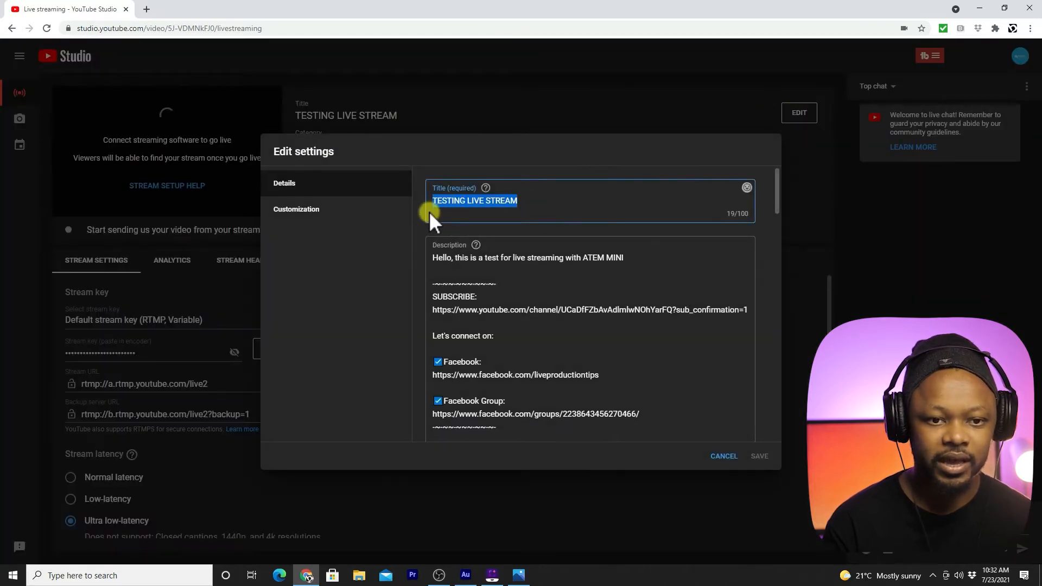
pyautogui.press('Delete')
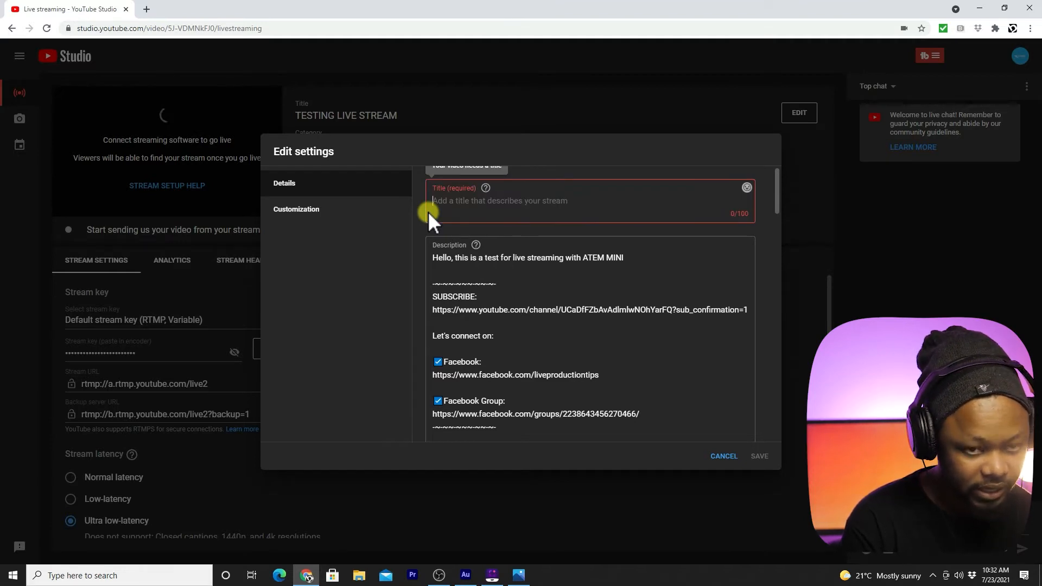
pyautogui.write('church live str')
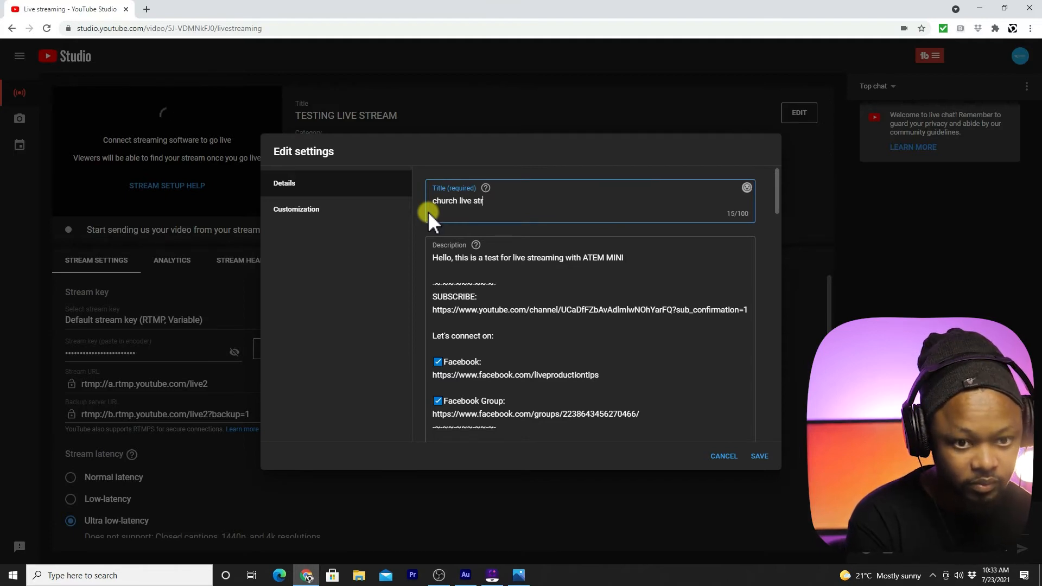
pyautogui.write('eam (Re')
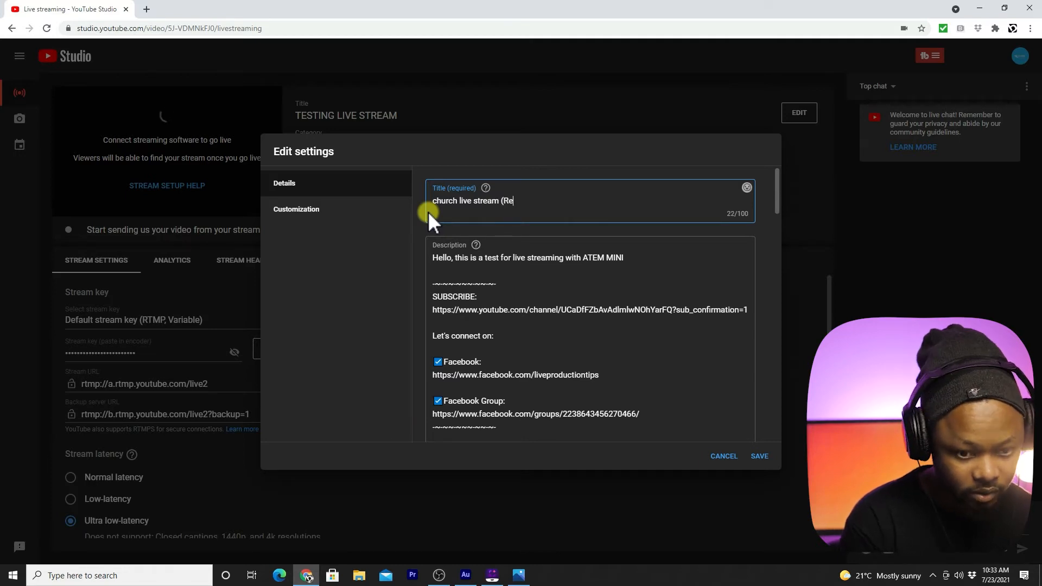
pyautogui.write('bro')
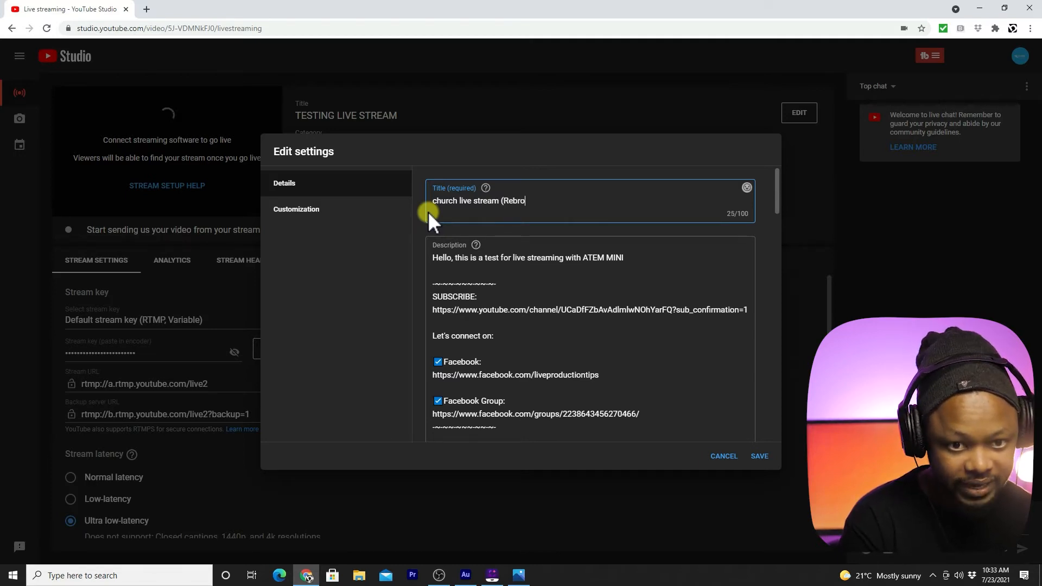
pyautogui.write('adc')
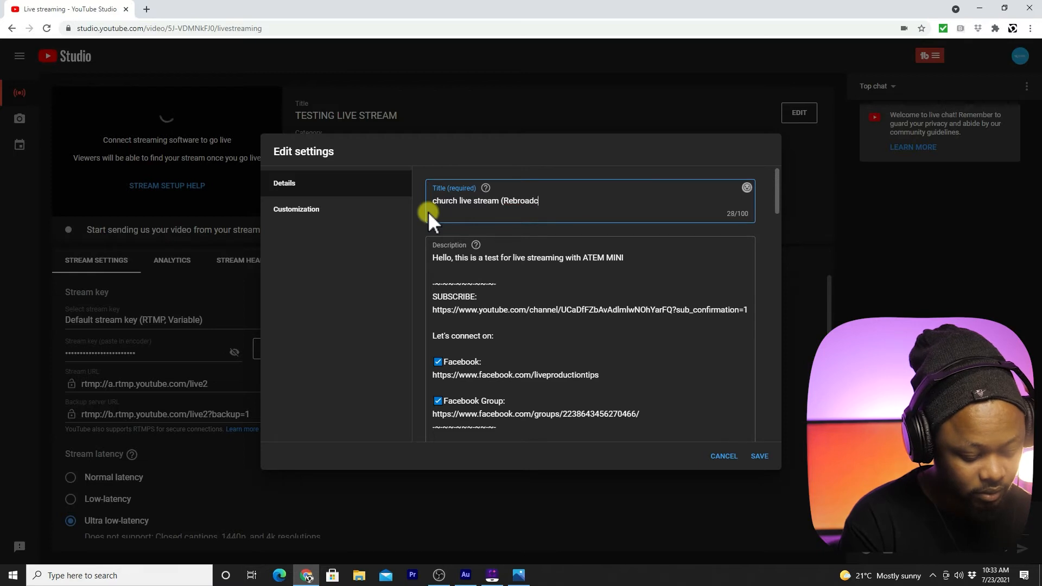
pyautogui.write('ast)')
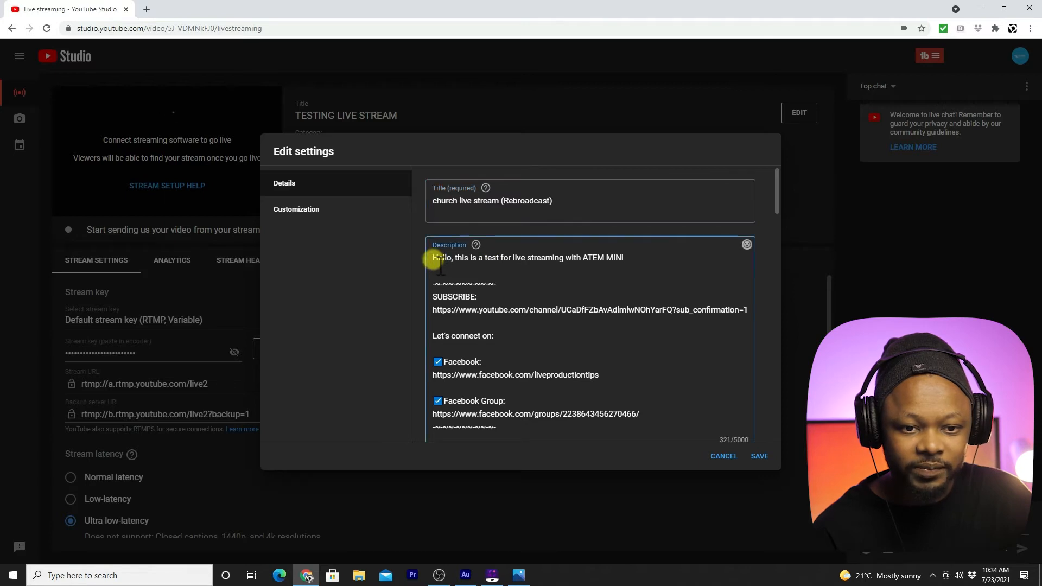
pyautogui.moveTo(432, 257); pyautogui.dragTo(623, 257)
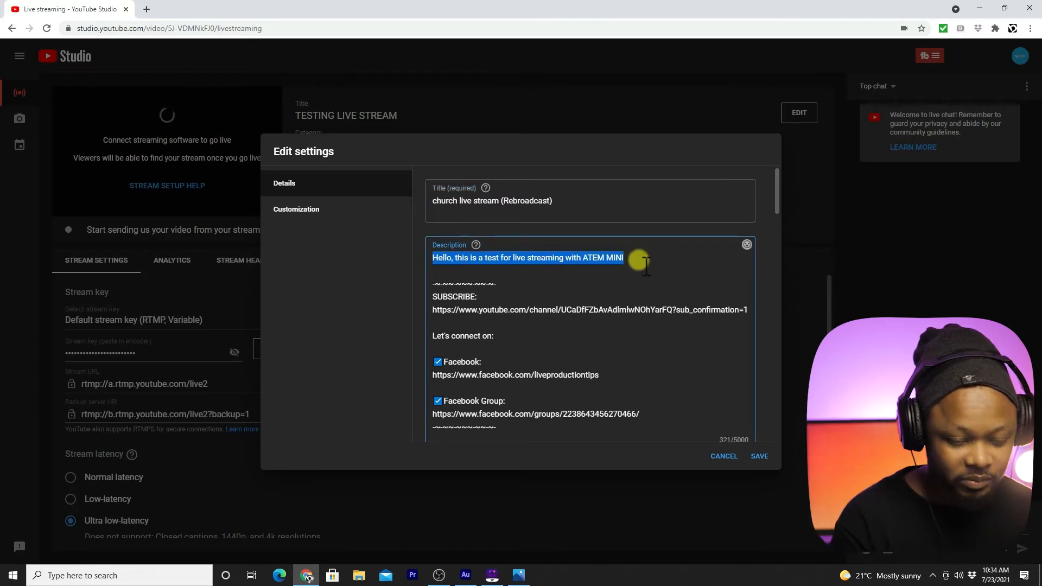
pyautogui.press('Delete')
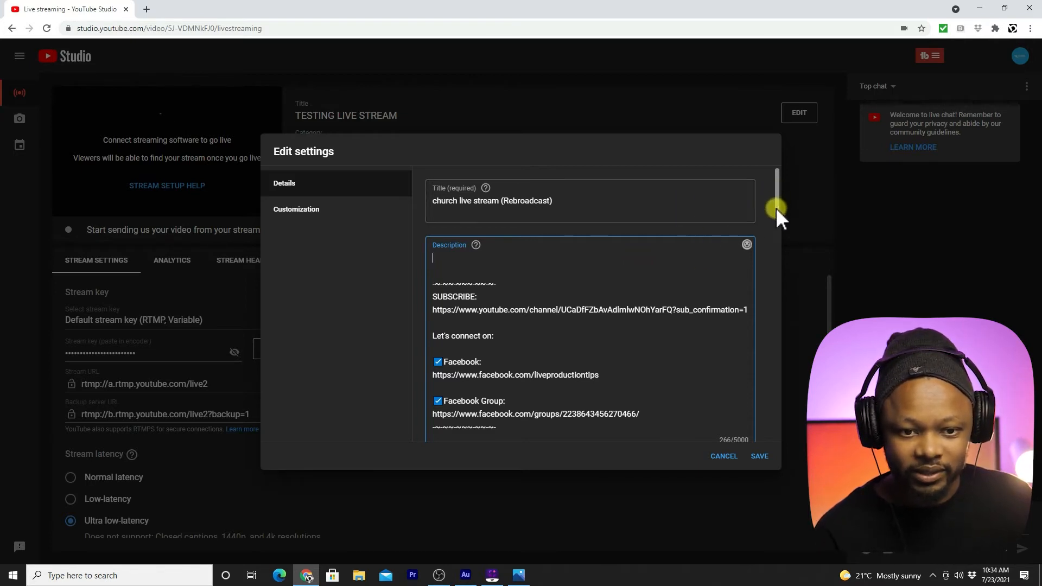
# Step: Upload the boucher image from Downloads as the thumbnail and save the details
pyautogui.scroll(-3)
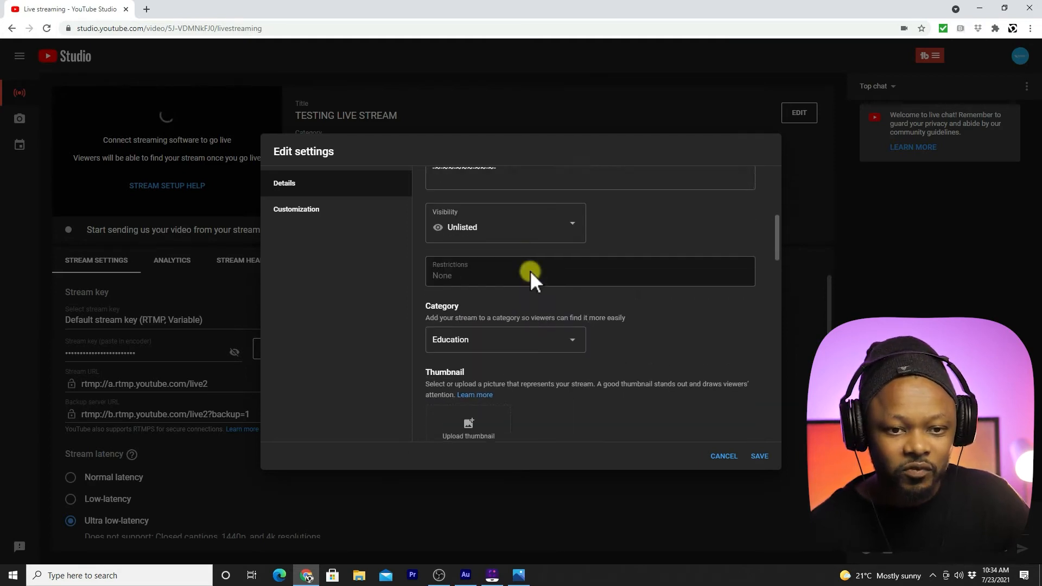
pyautogui.click(504, 227)
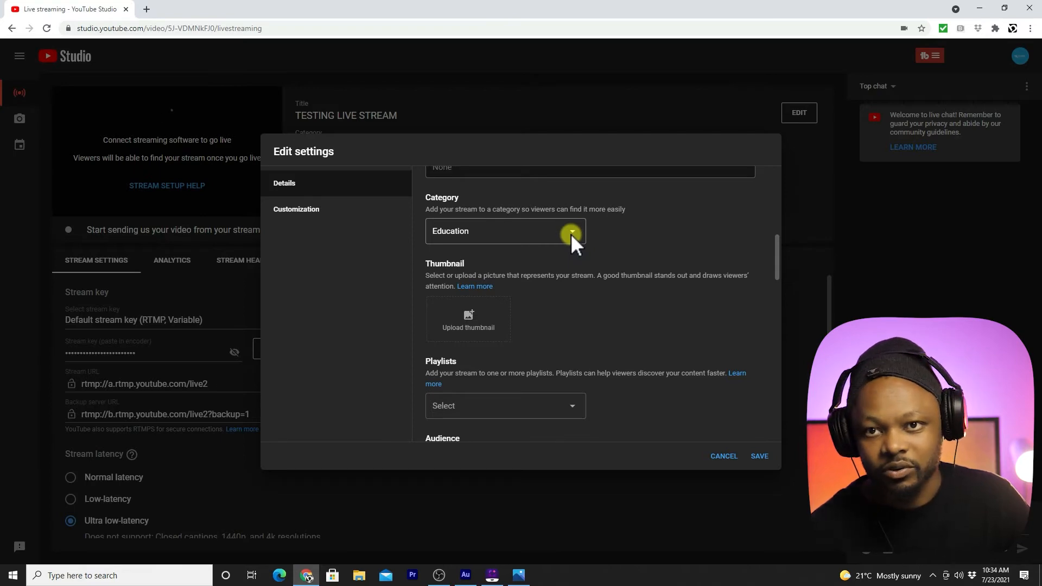
pyautogui.moveTo(468, 319)
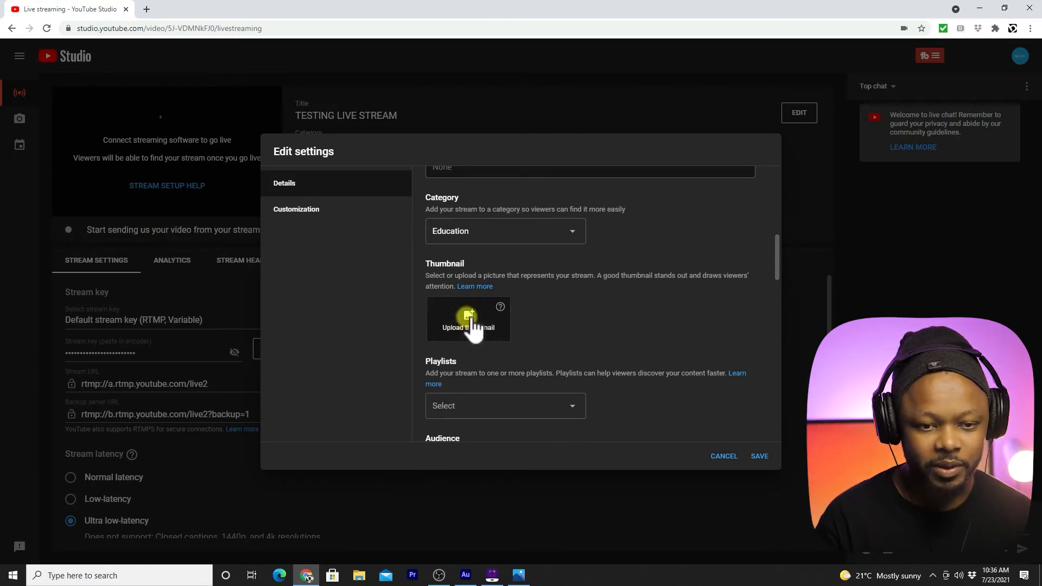
pyautogui.click(468, 327)
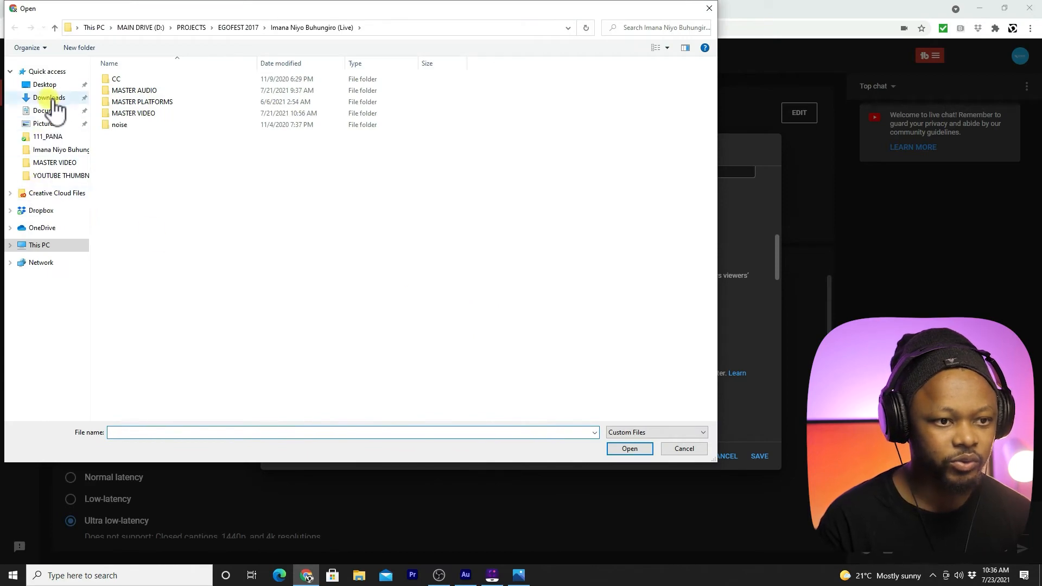
pyautogui.click(50, 98)
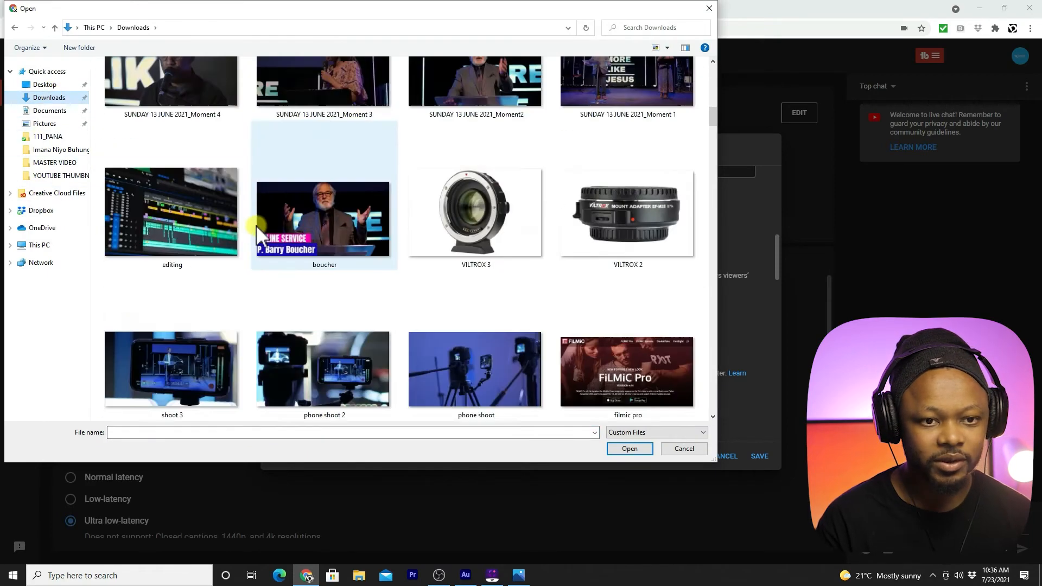
pyautogui.moveTo(331, 243)
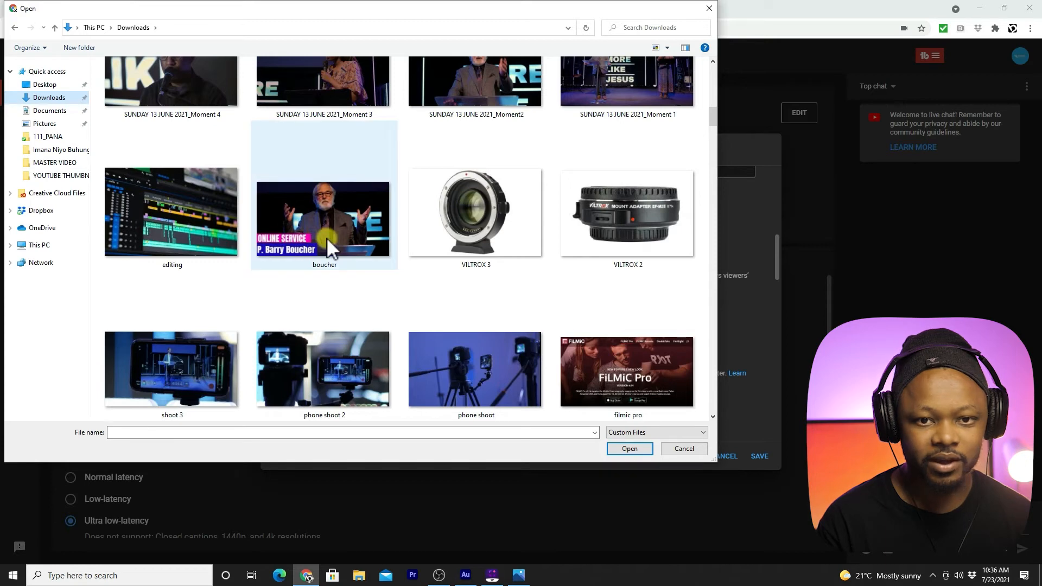
pyautogui.click(323, 220)
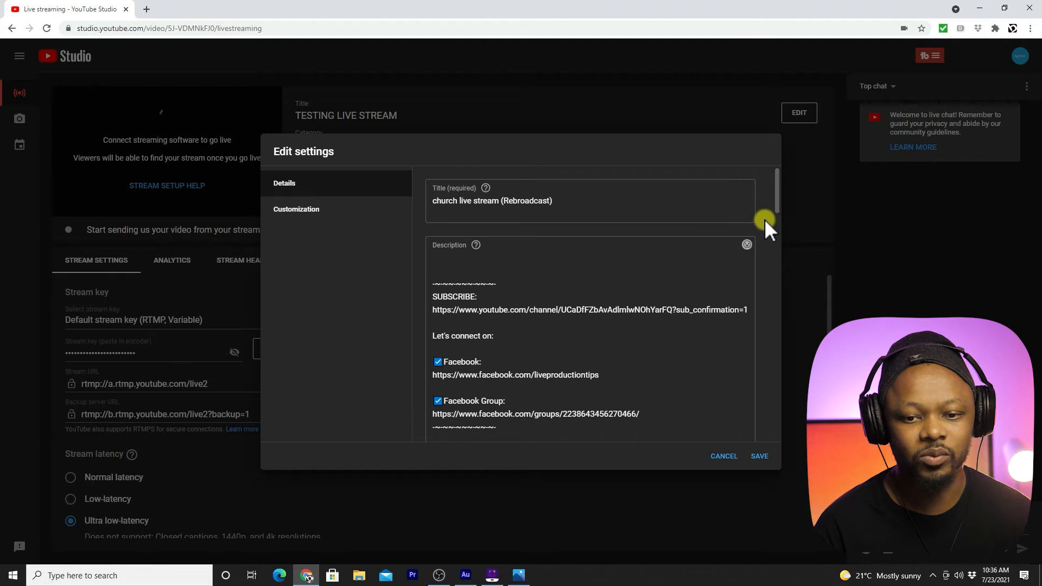
pyautogui.click(759, 456)
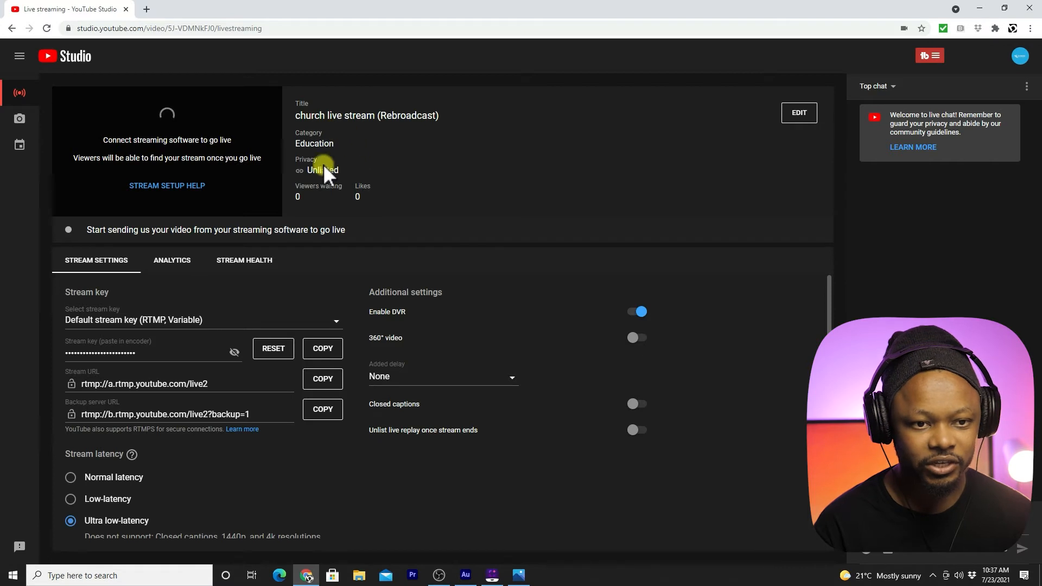
pyautogui.moveTo(399, 346)
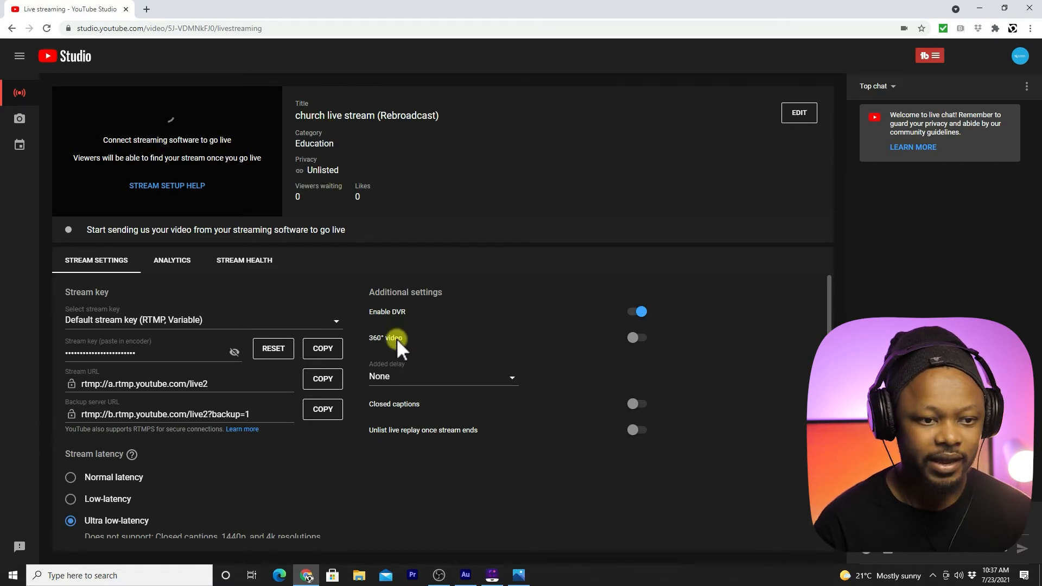
pyautogui.moveTo(175, 351)
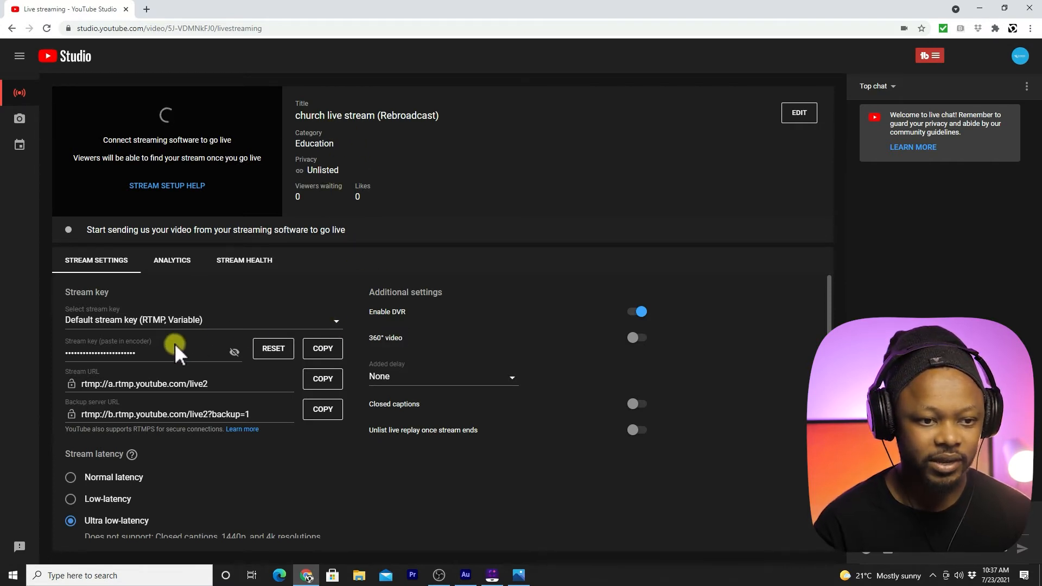
pyautogui.moveTo(136, 336)
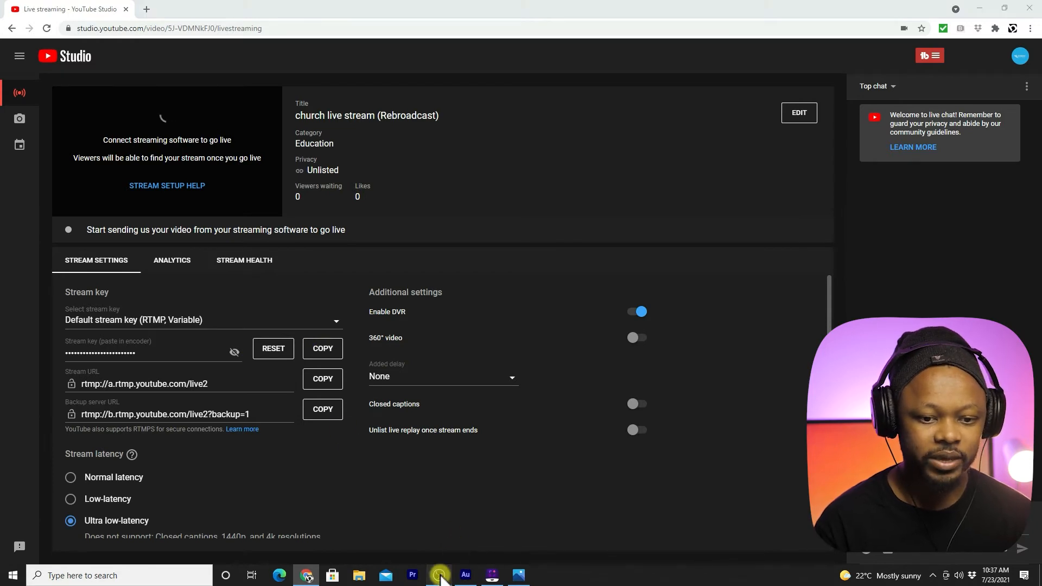
# Step: Check the stream's title, category and privacy, then return to OBS Studio
pyautogui.click(437, 575)
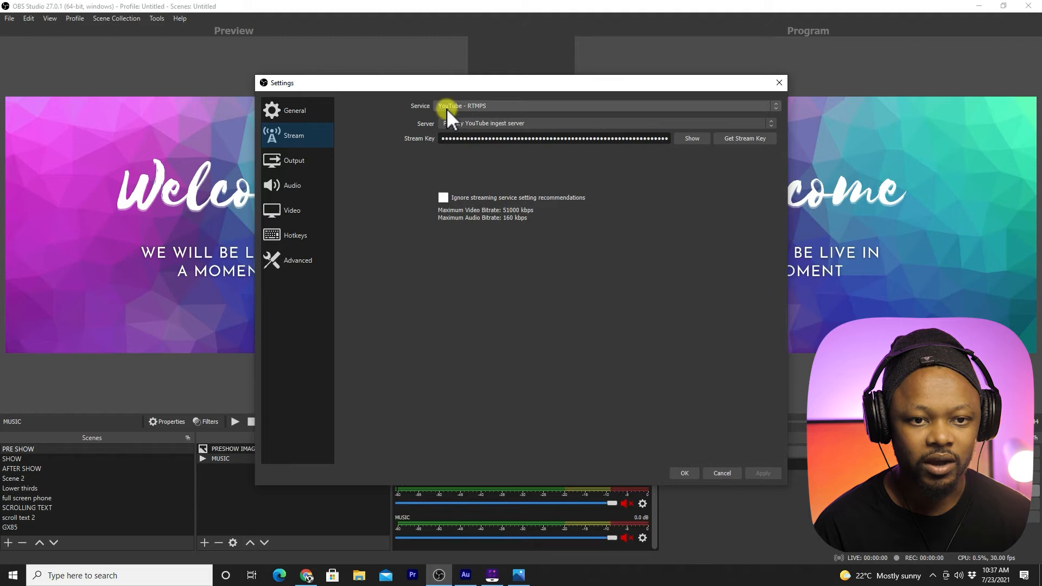
# Step: Choose YouTube - RTMPS with the primary ingest server, paste the stream key, and save
pyautogui.click(604, 106)
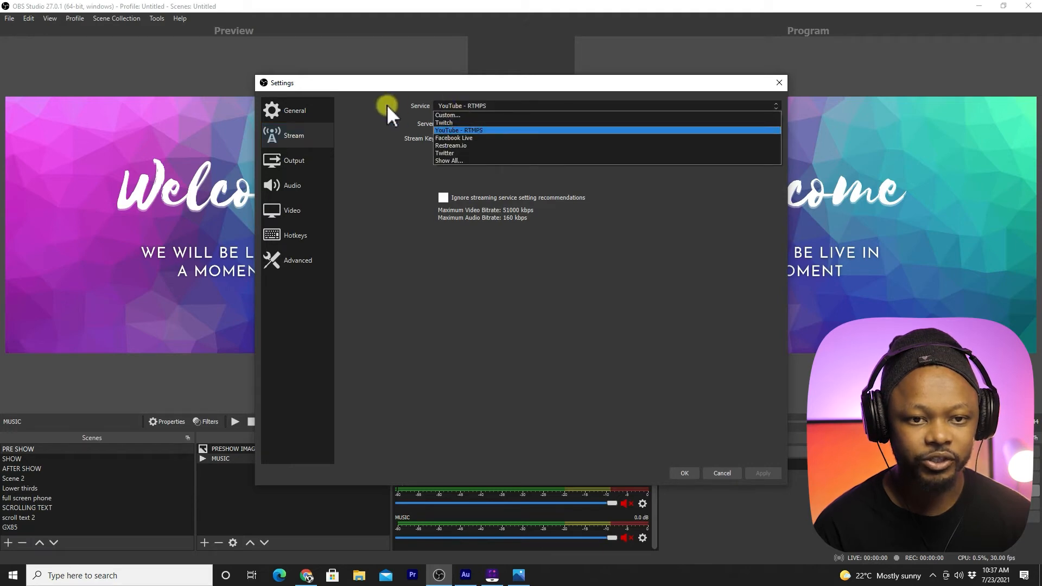
pyautogui.moveTo(475, 139)
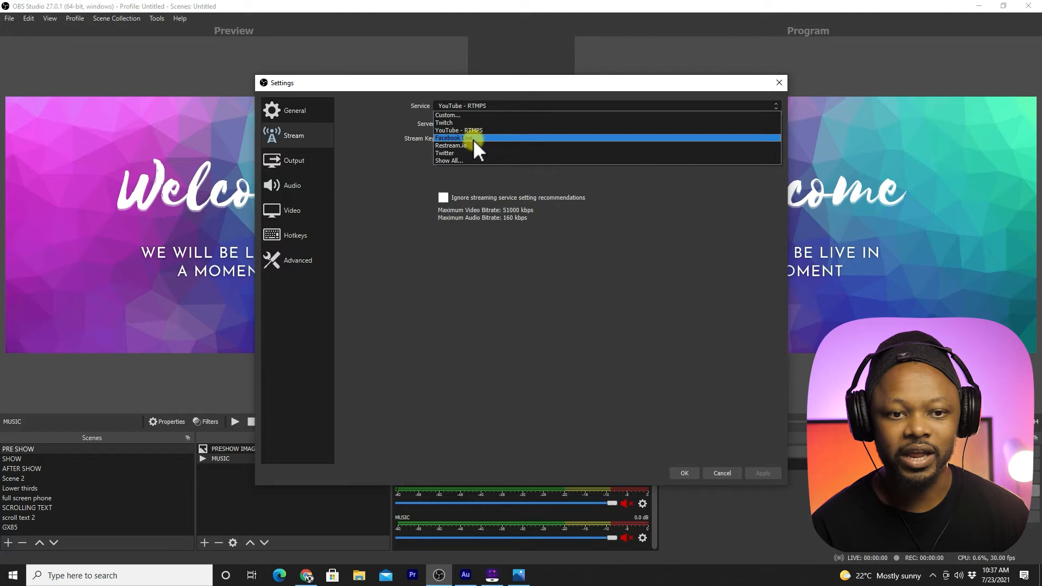
pyautogui.moveTo(479, 131)
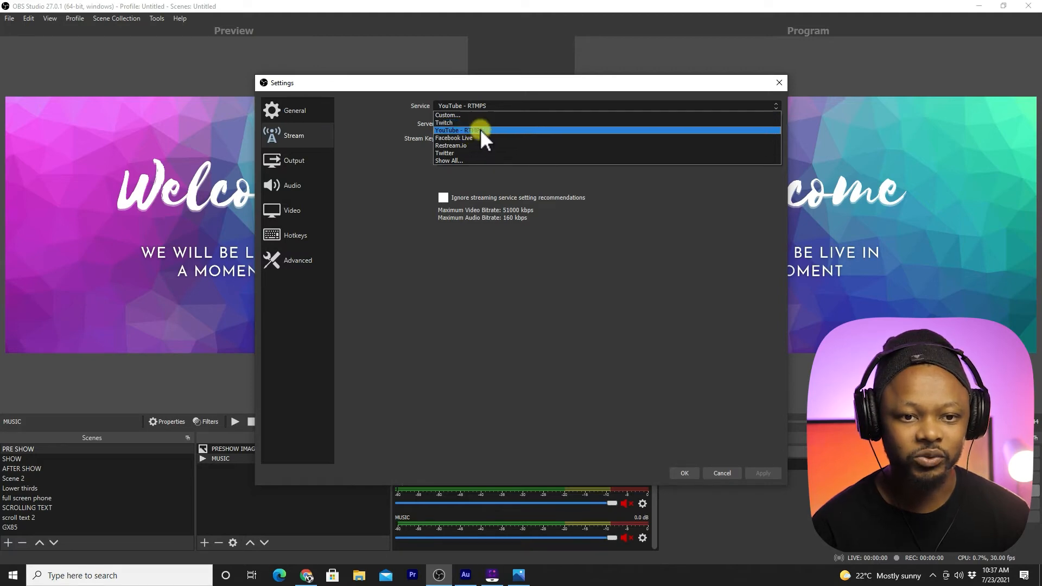
pyautogui.click(458, 129)
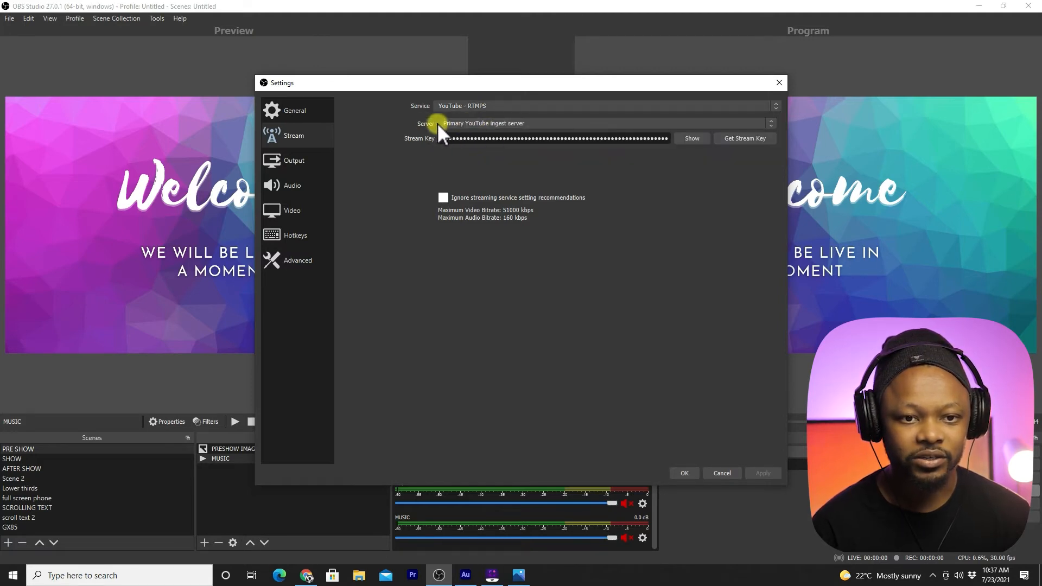
pyautogui.click(604, 123)
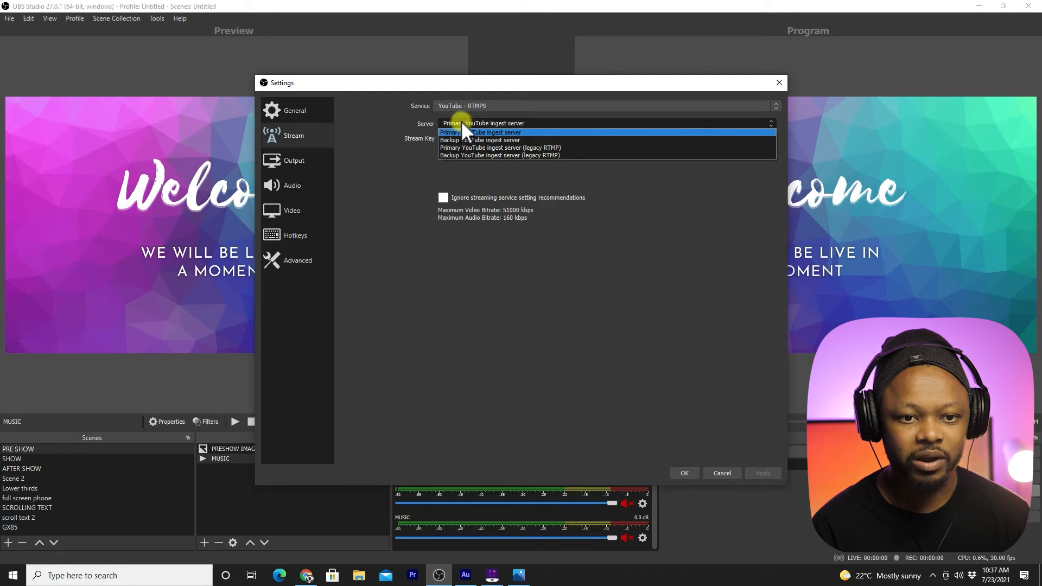
pyautogui.click(457, 132)
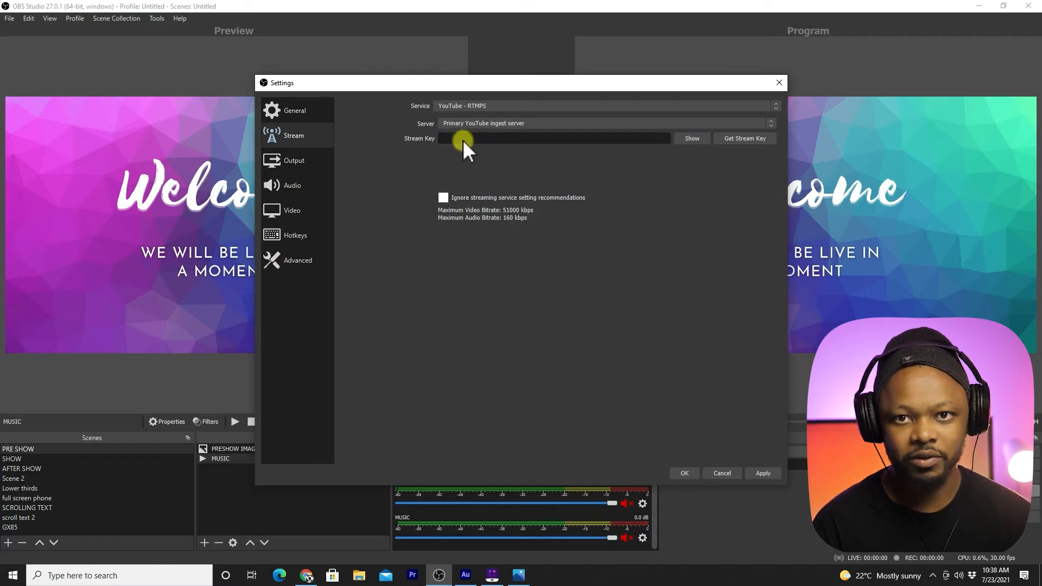
pyautogui.rightClick(463, 139)
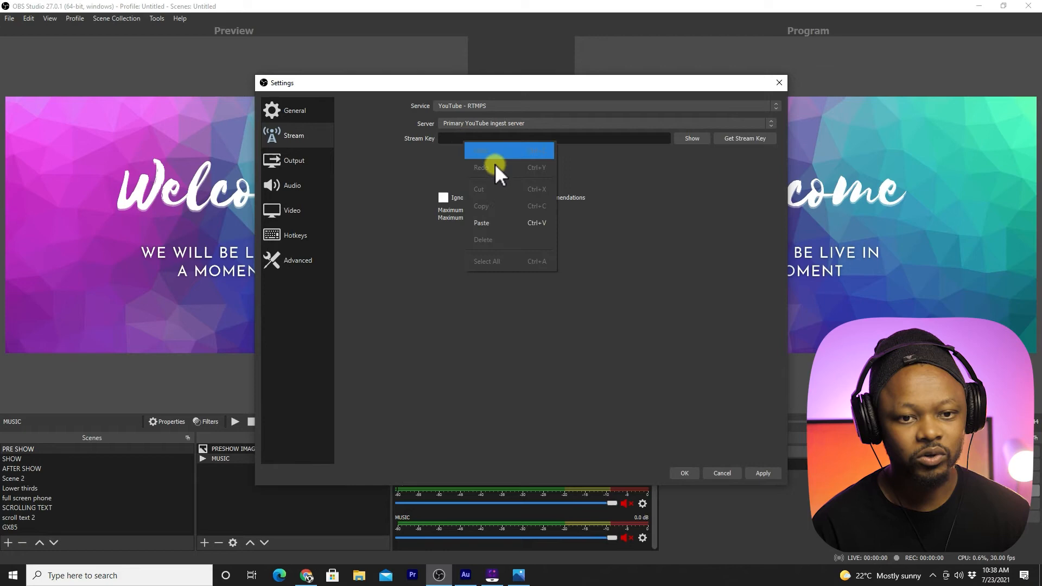
pyautogui.click(481, 223)
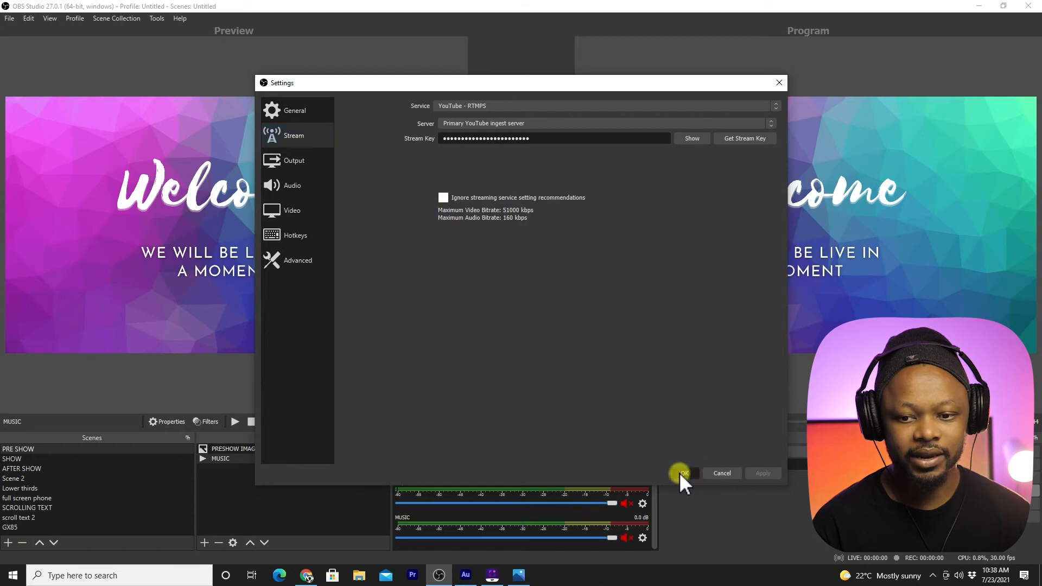
pyautogui.click(680, 473)
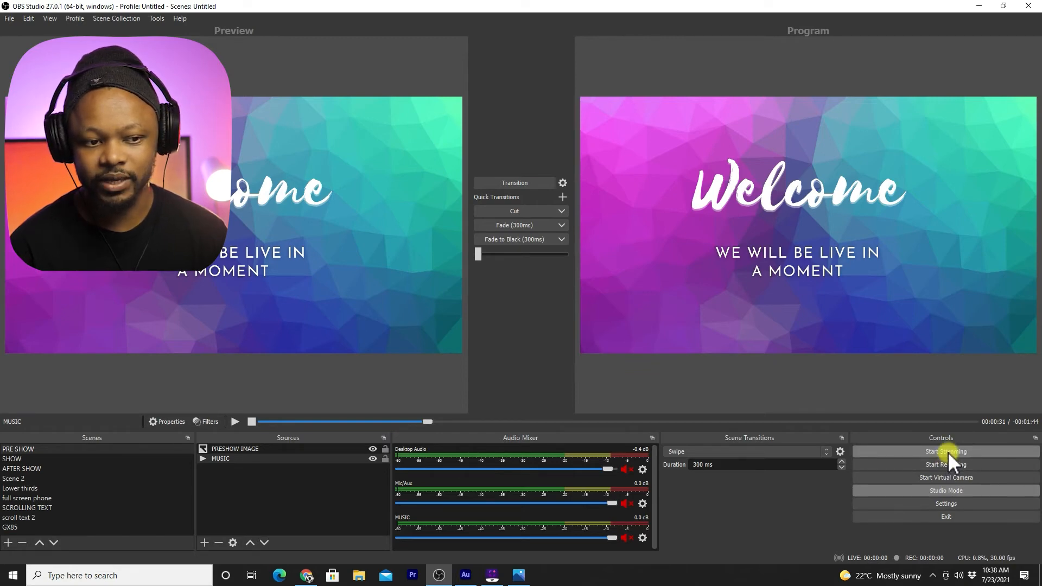
# Step: Start streaming to YouTube and switch to the web browser
pyautogui.click(944, 451)
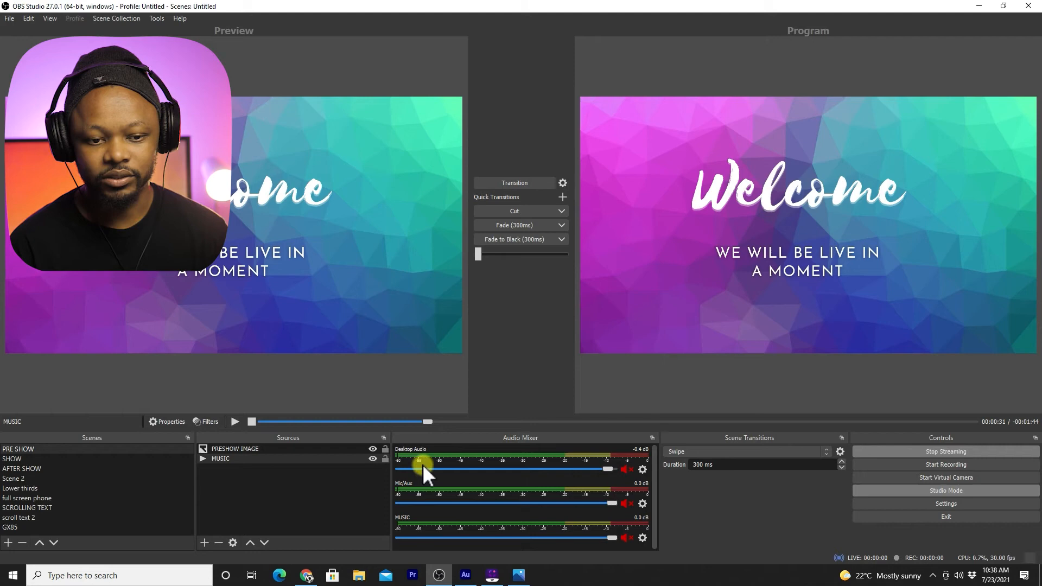
pyautogui.moveTo(307, 478)
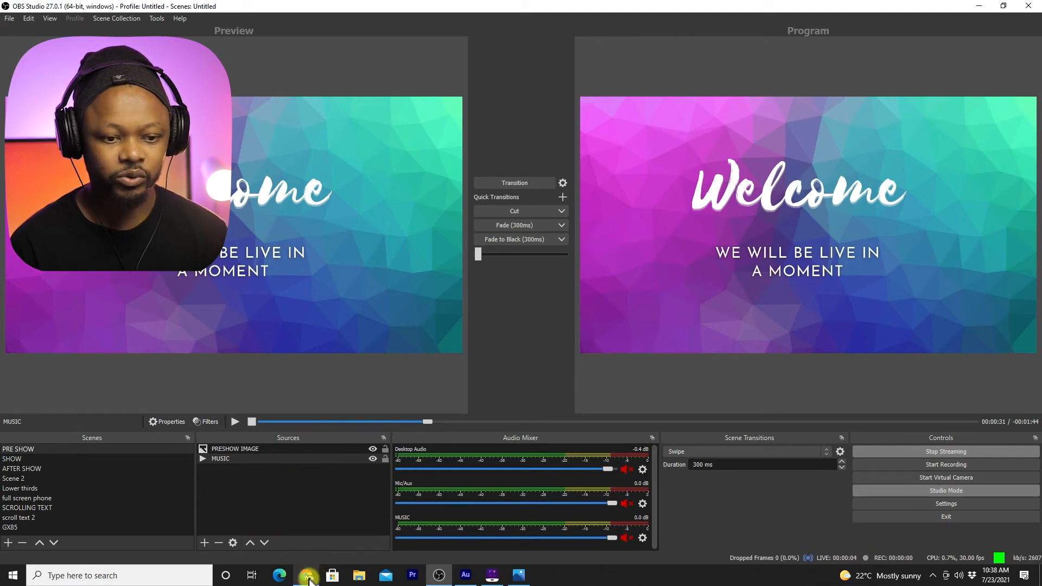
pyautogui.click(306, 575)
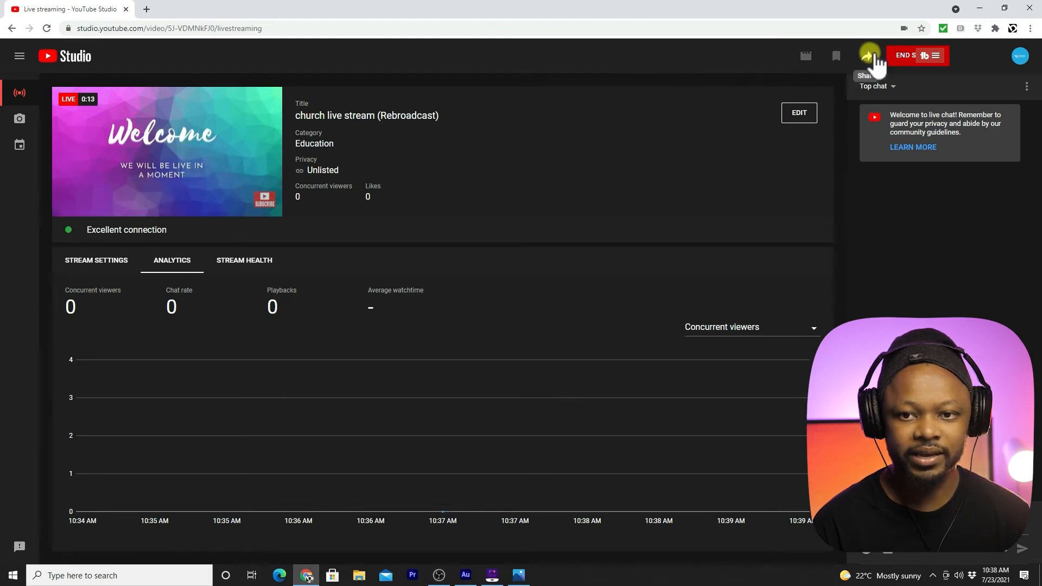
pyautogui.click(867, 55)
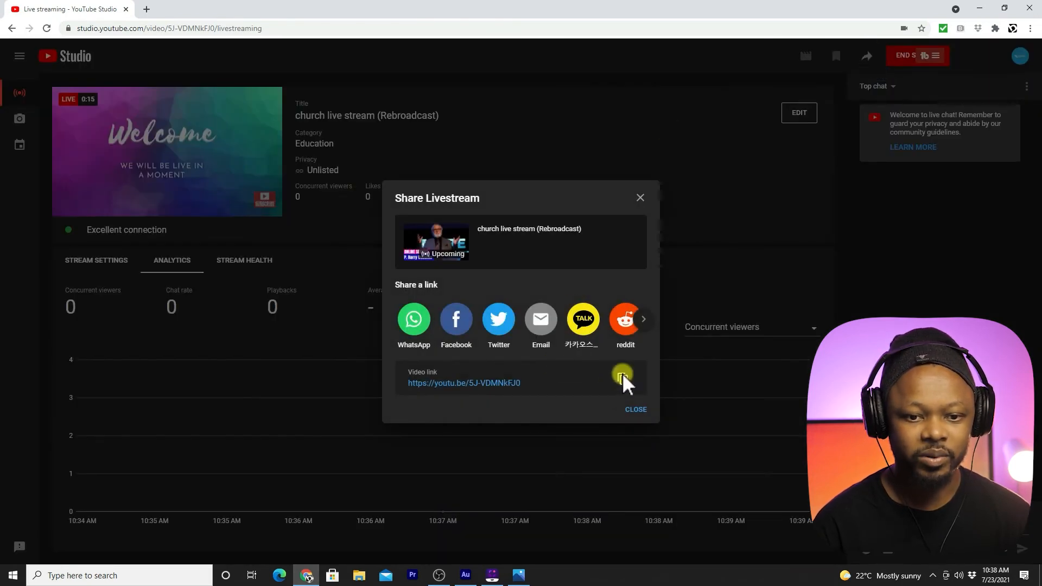
pyautogui.click(622, 379)
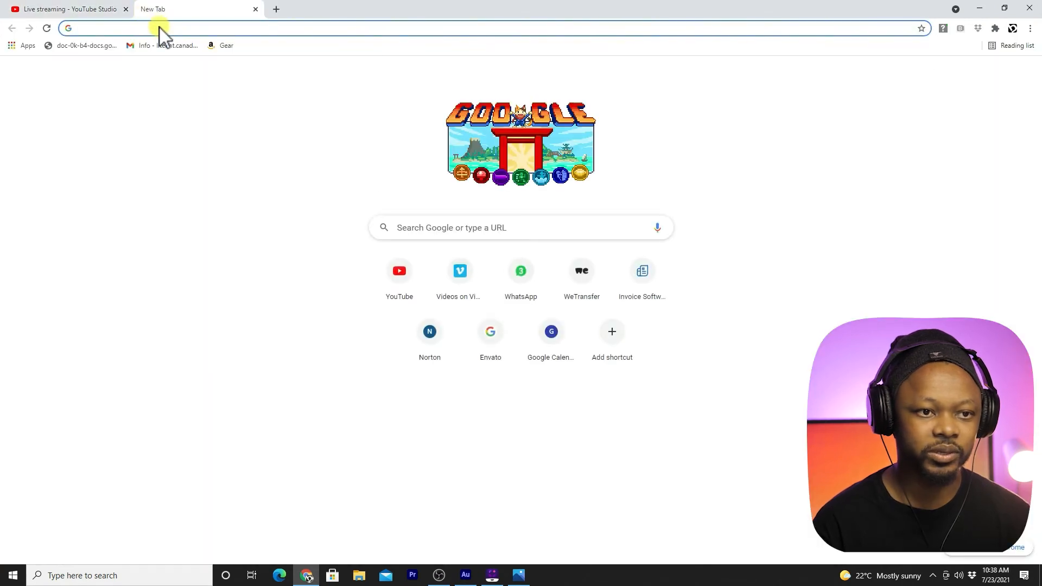
pyautogui.write('https://youtu.be/5J-VDMNkFJ0')
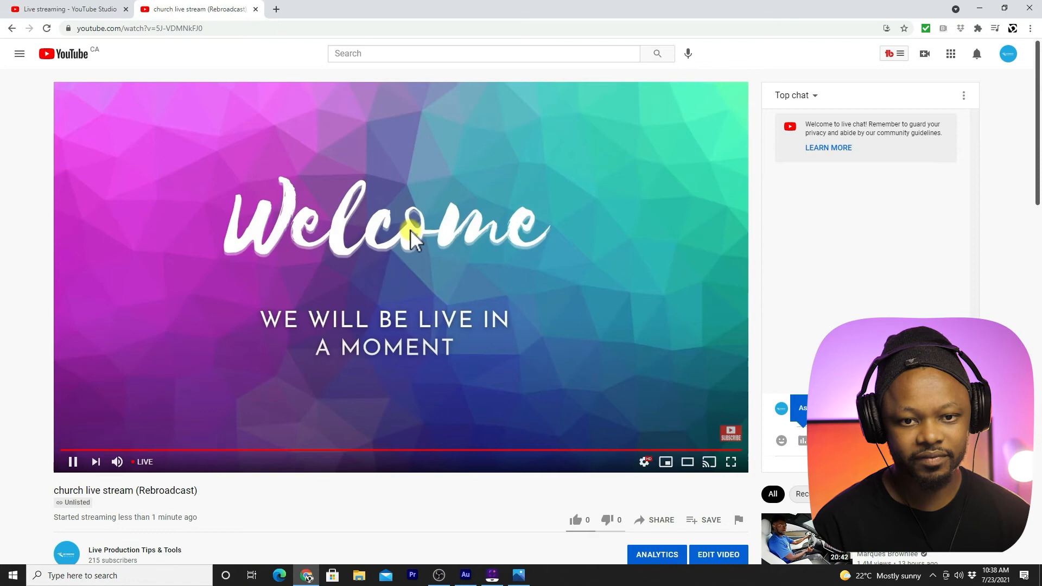
pyautogui.moveTo(133, 193)
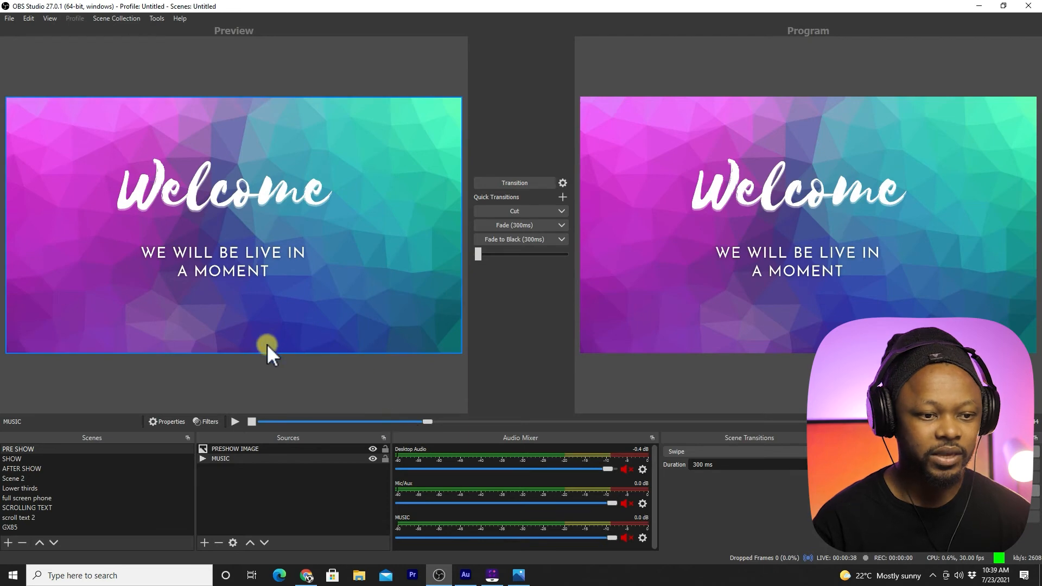
# Step: Confirm the Welcome slide is broadcasting live on YouTube, then return to OBS Studio
pyautogui.click(22, 469)
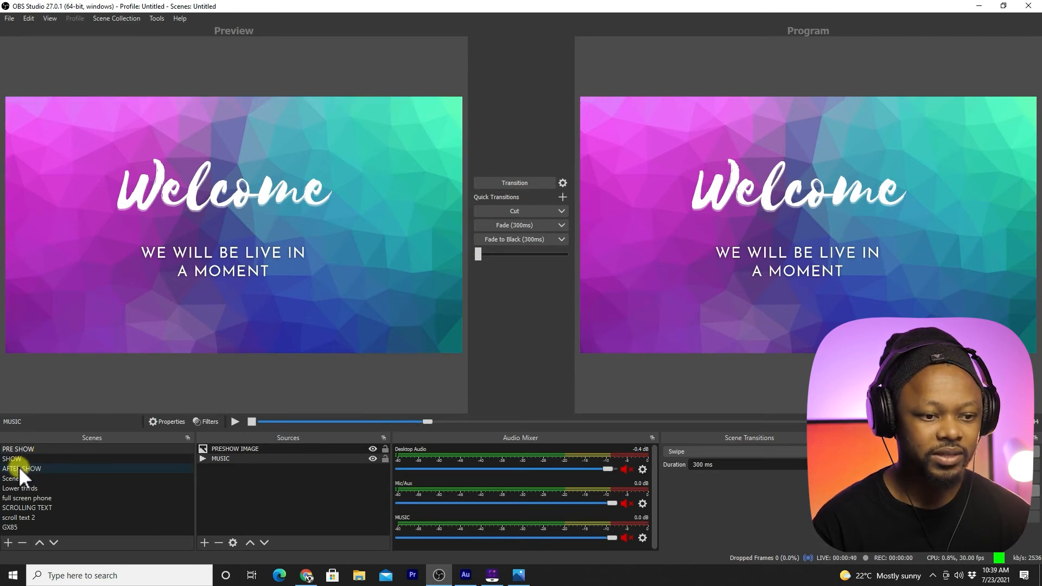
# Step: Select the SHOW scene and transition it live in place of the Welcome screen
pyautogui.click(11, 459)
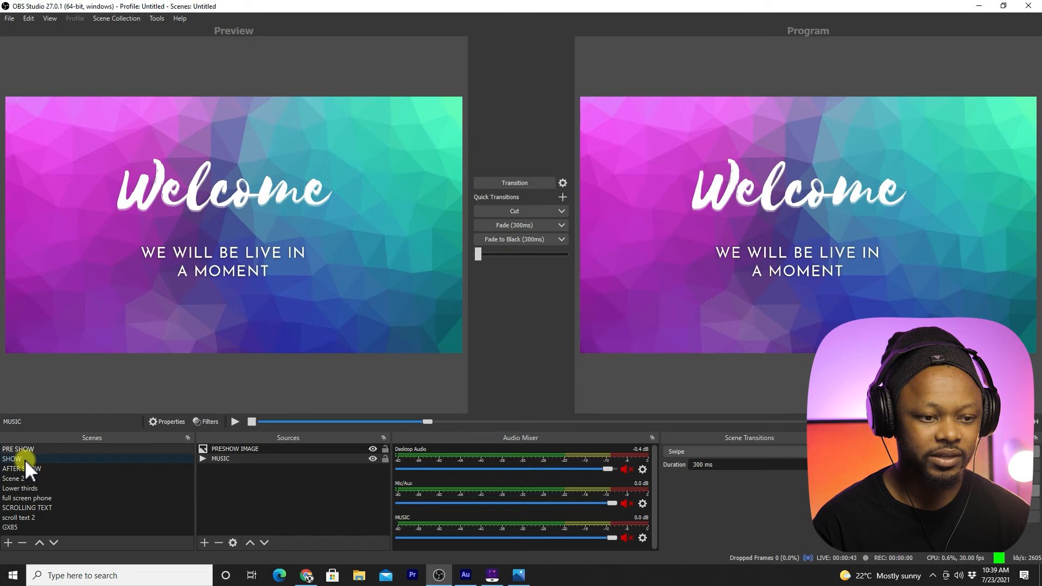
pyautogui.click(11, 459)
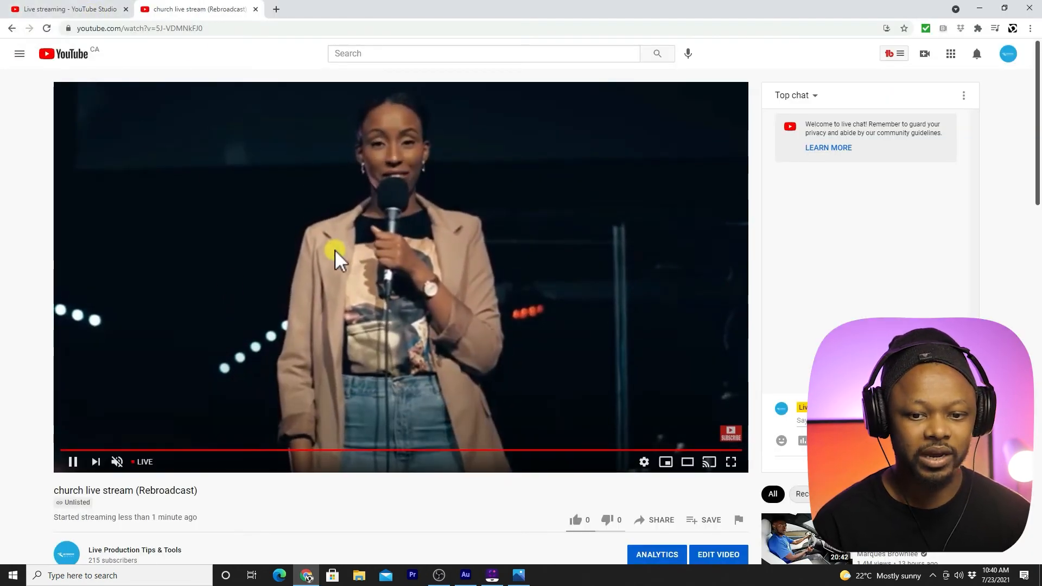
# Step: Set the YouTube player to 1080p and return to the YouTube Studio tab
pyautogui.click(642, 462)
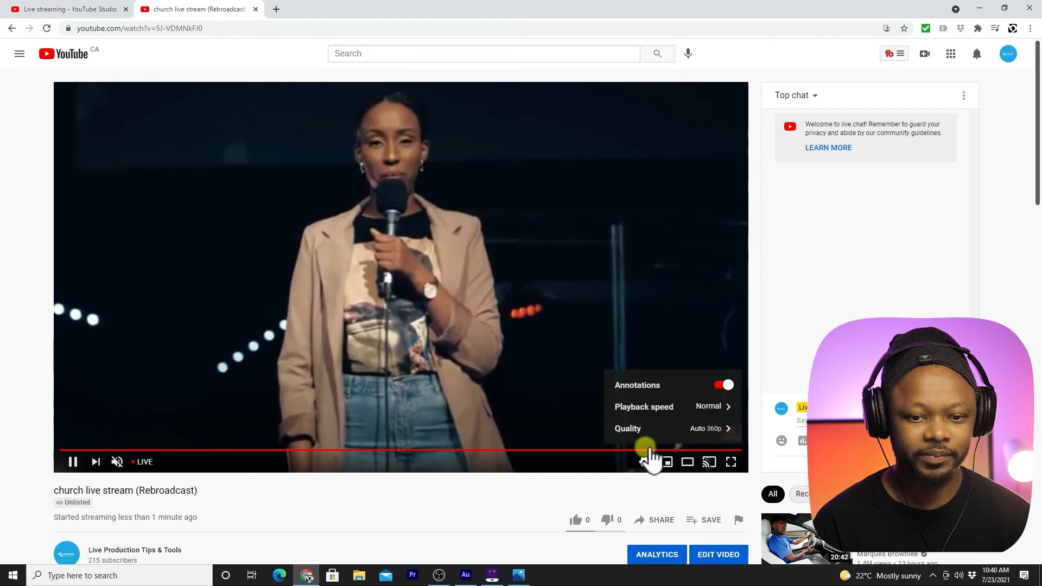
pyautogui.click(642, 428)
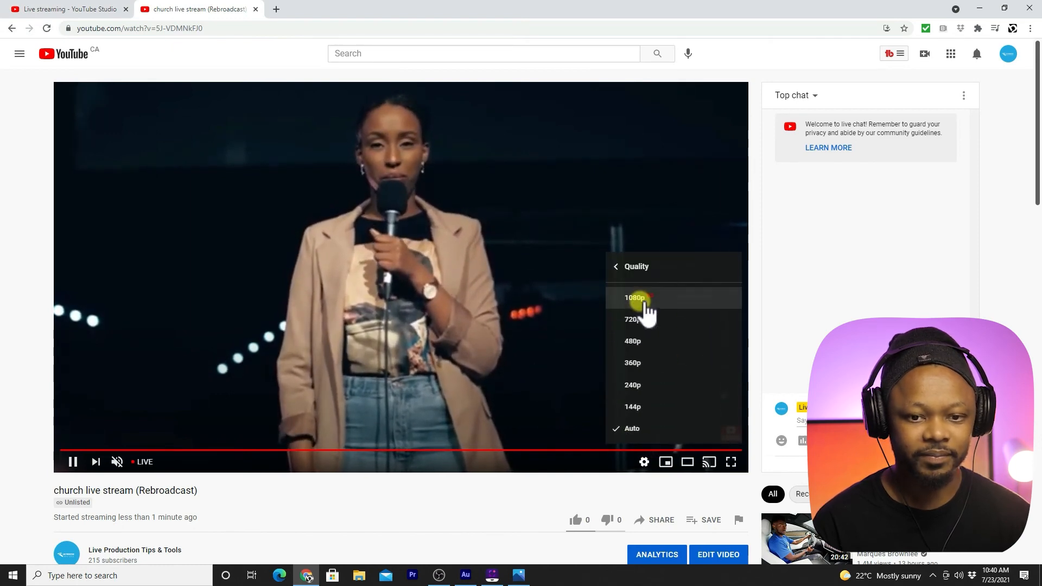
pyautogui.click(634, 297)
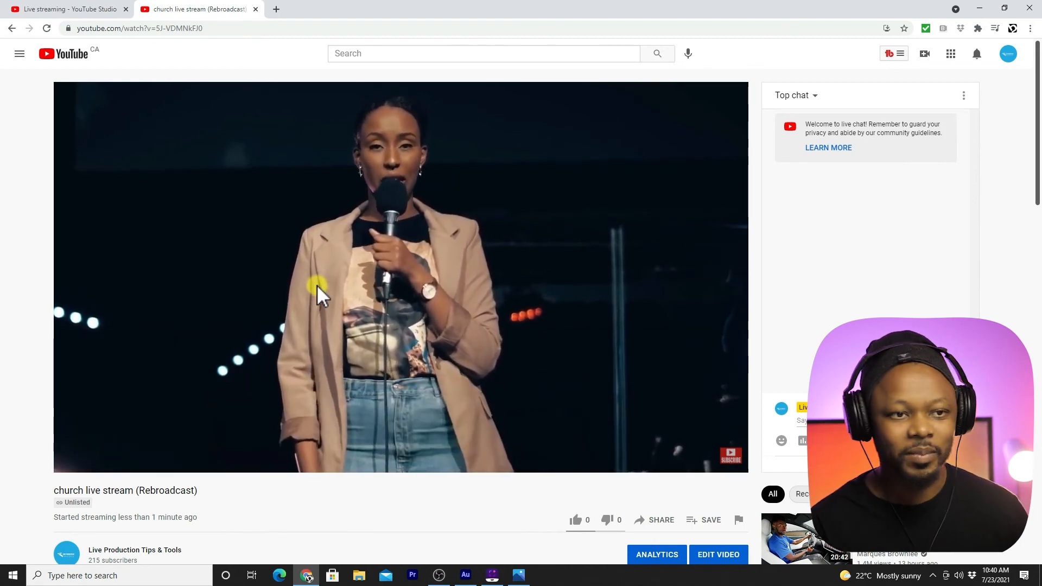
pyautogui.click(63, 9)
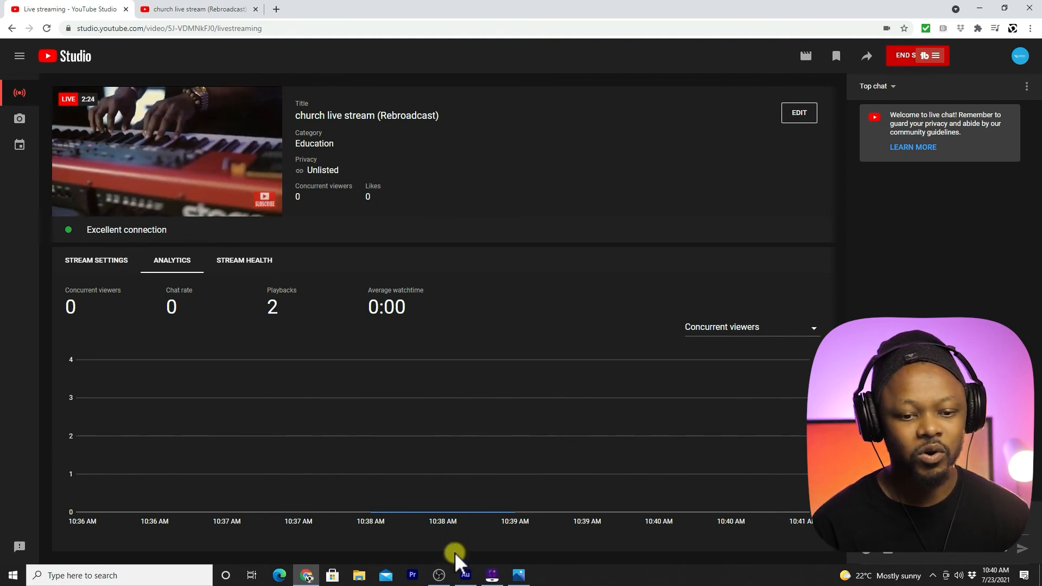
# Step: Bring OBS forward and load AFTER SHOW 'Thanks for watching' into Preview
pyautogui.click(438, 575)
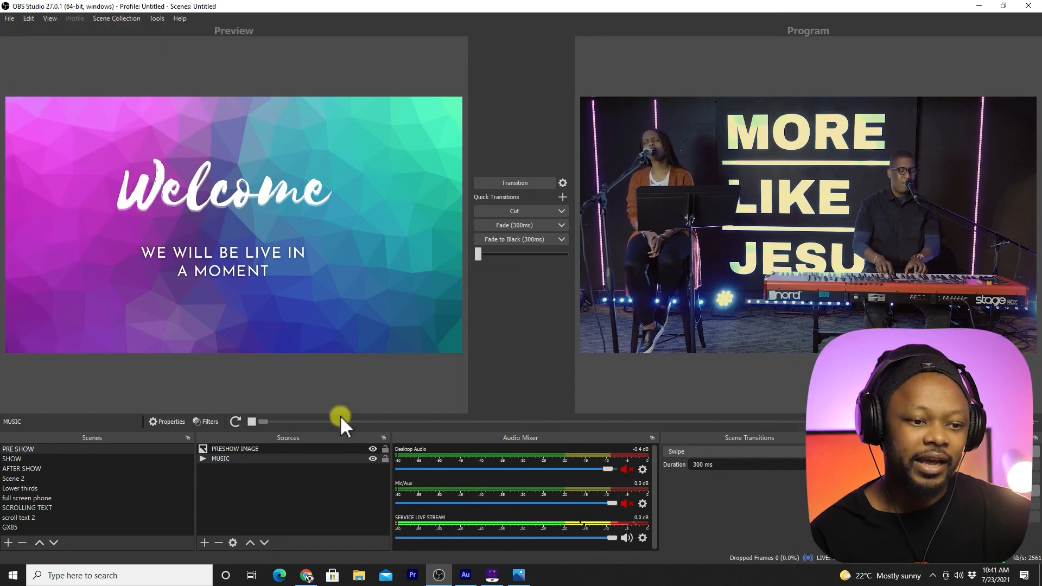
pyautogui.click(22, 469)
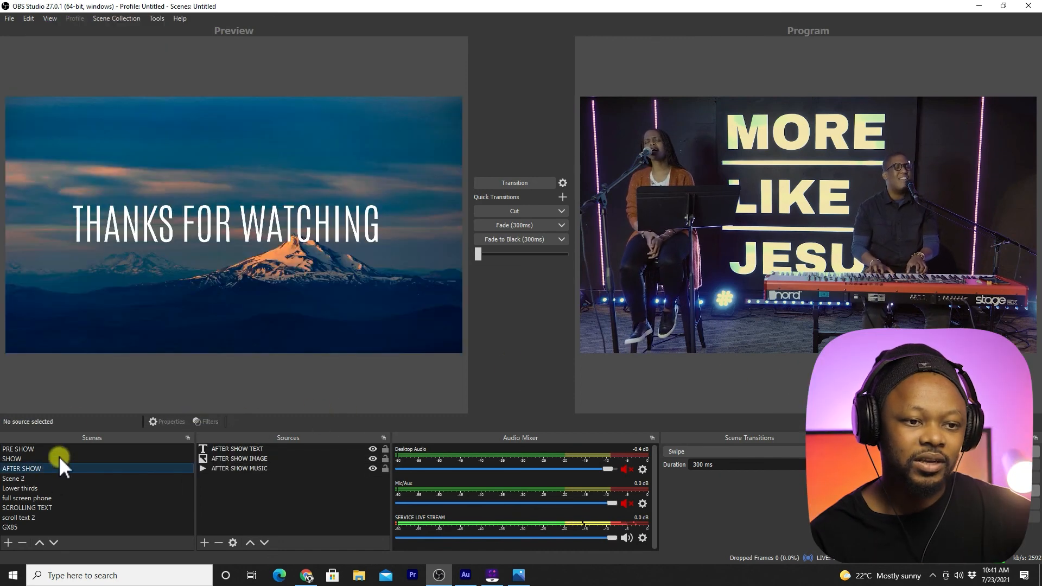